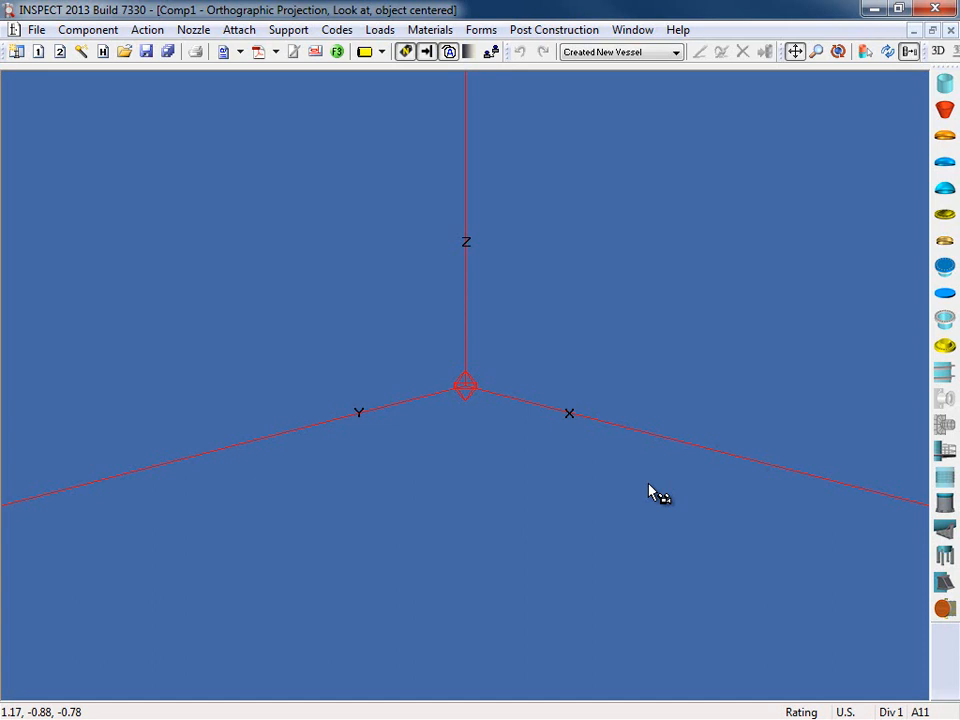
{"action": "mouse_move", "coordinate": [313, 232]}
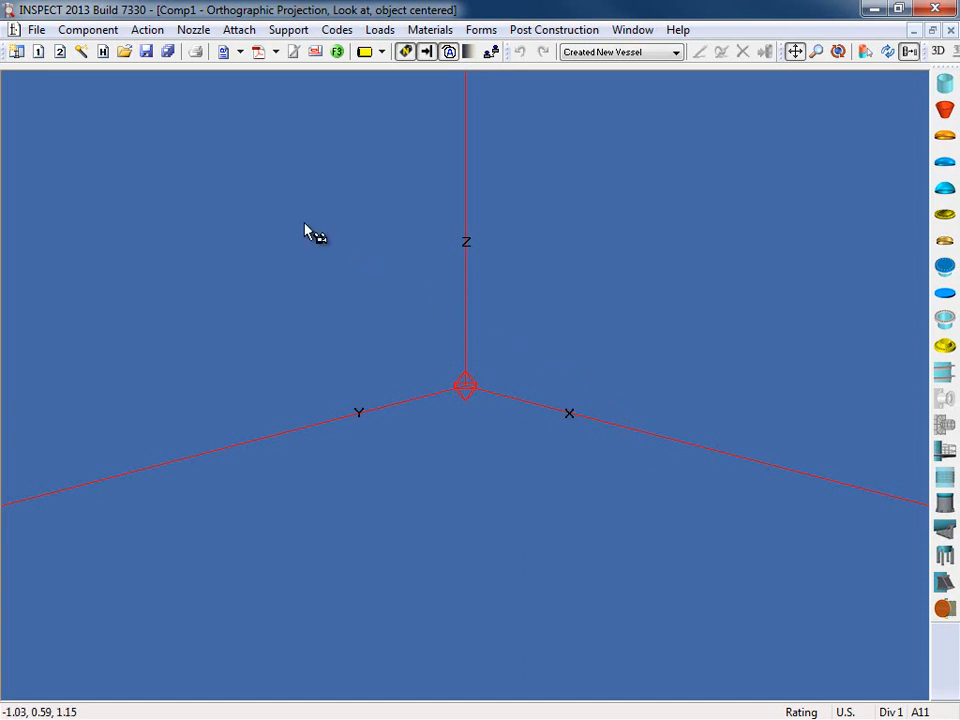
Open the File menu on the empty new vessel model.
{"action": "left_click", "coordinate": [36, 29]}
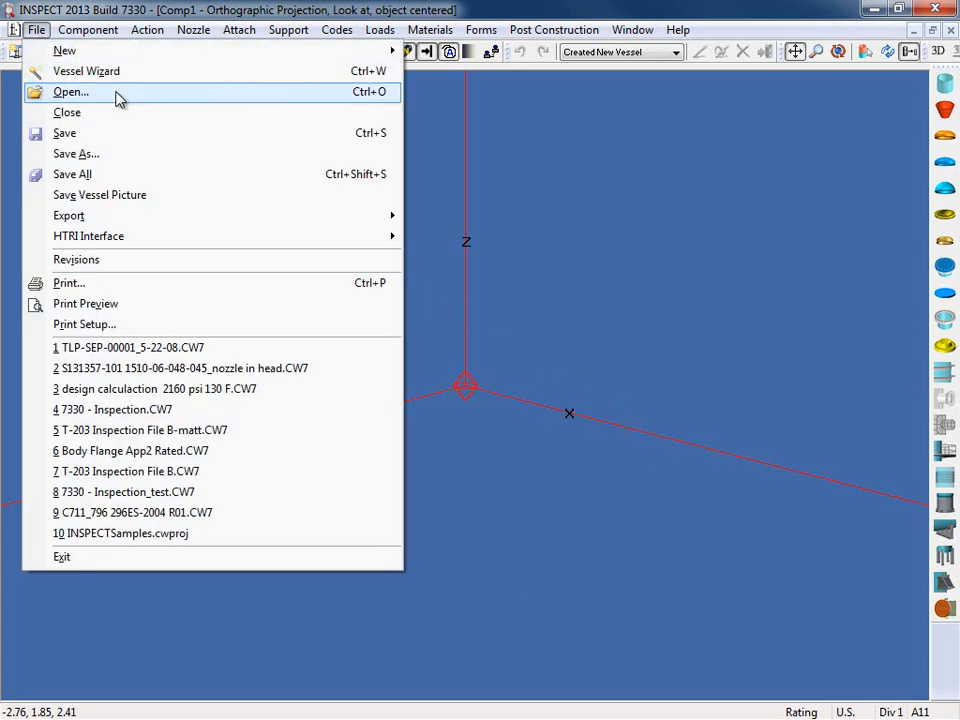
Open the saved vessel file 7330 - Inspection.CW7.
{"action": "left_click", "coordinate": [70, 91]}
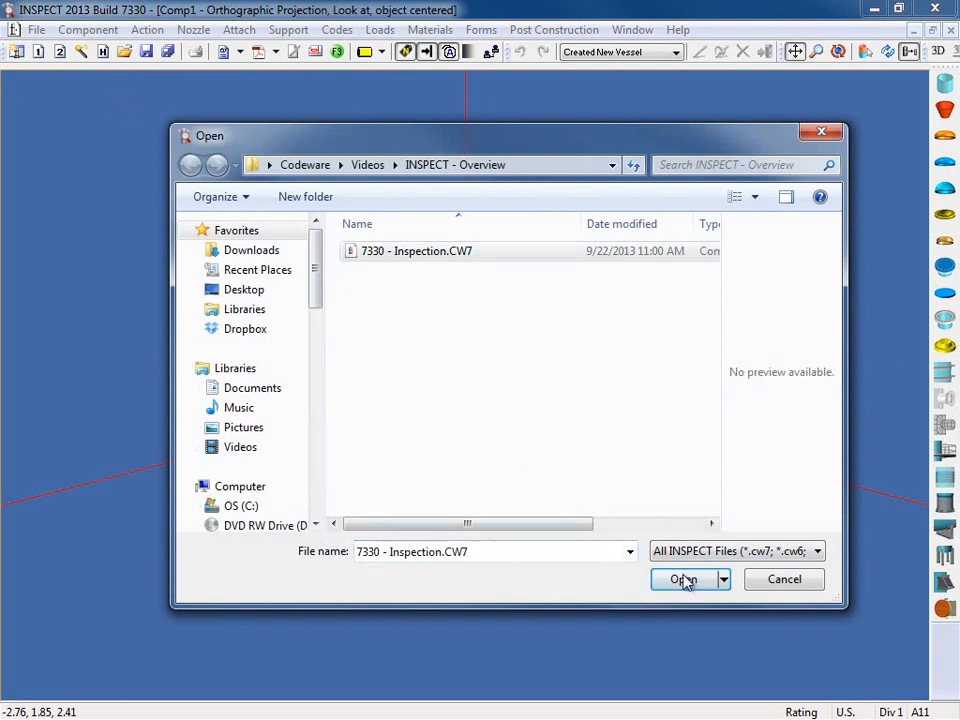
{"action": "left_click", "coordinate": [684, 579]}
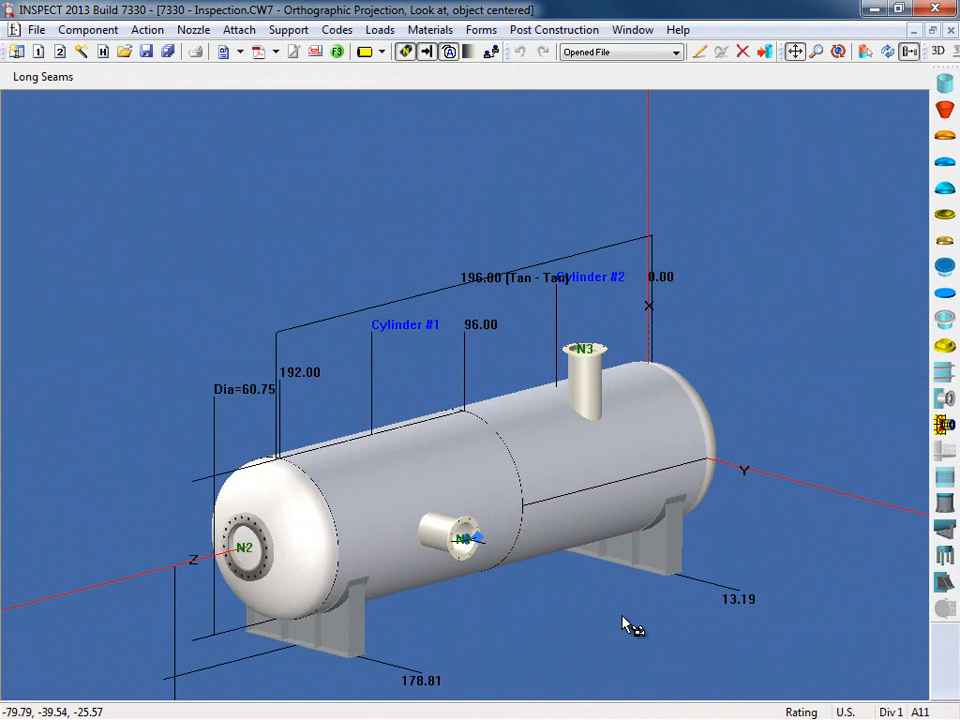
{"action": "mouse_move", "coordinate": [635, 607]}
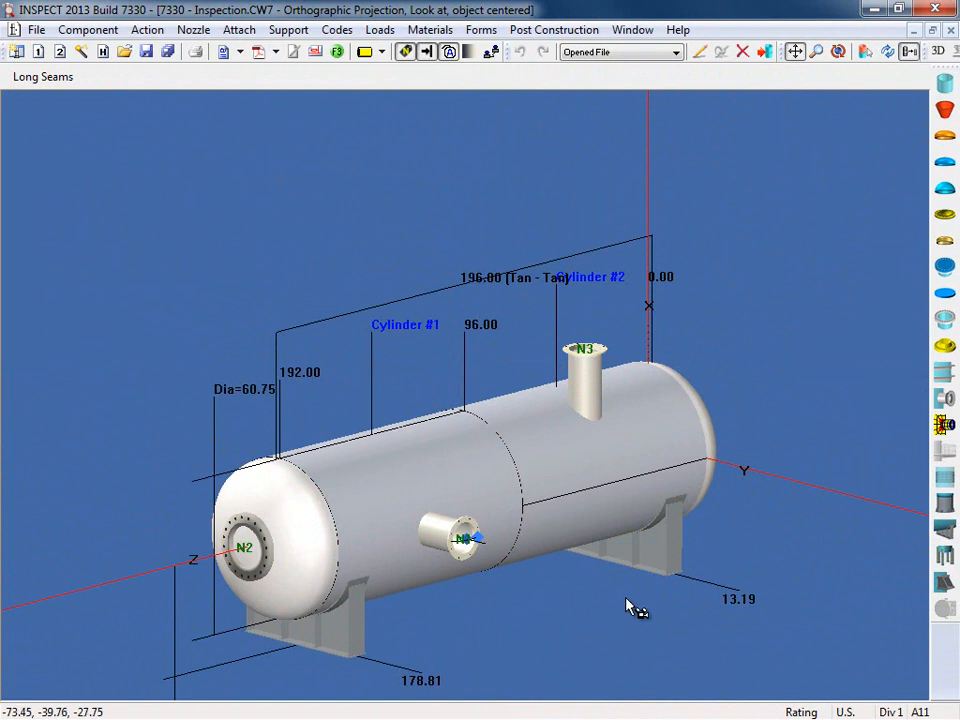
{"action": "mouse_move", "coordinate": [565, 93]}
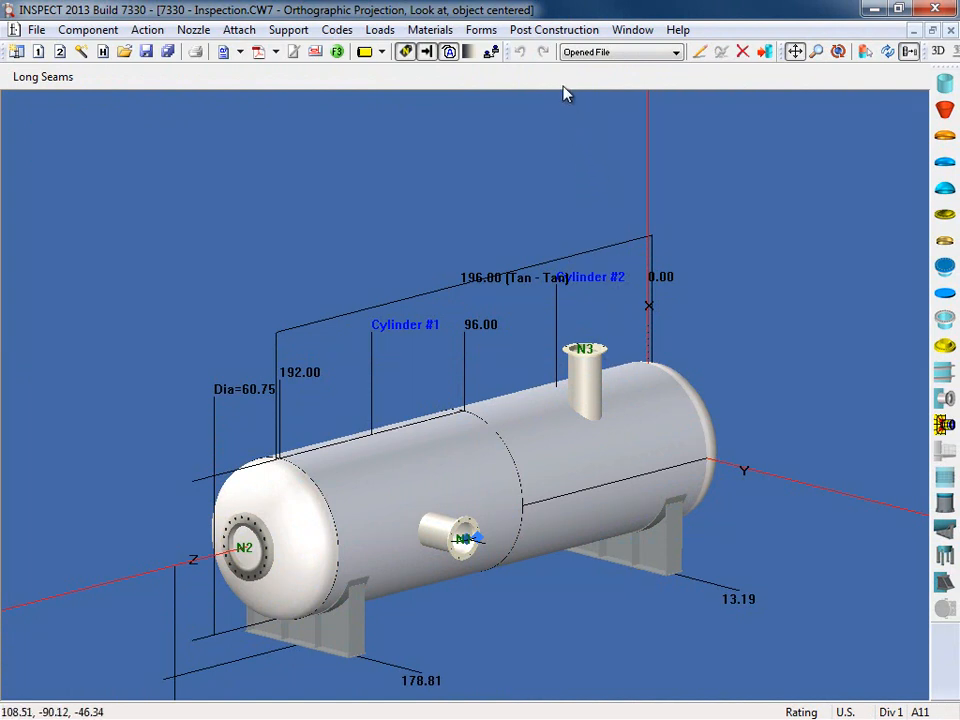
Open the Post Construction menu over the loaded vessel model.
{"action": "left_click", "coordinate": [553, 29]}
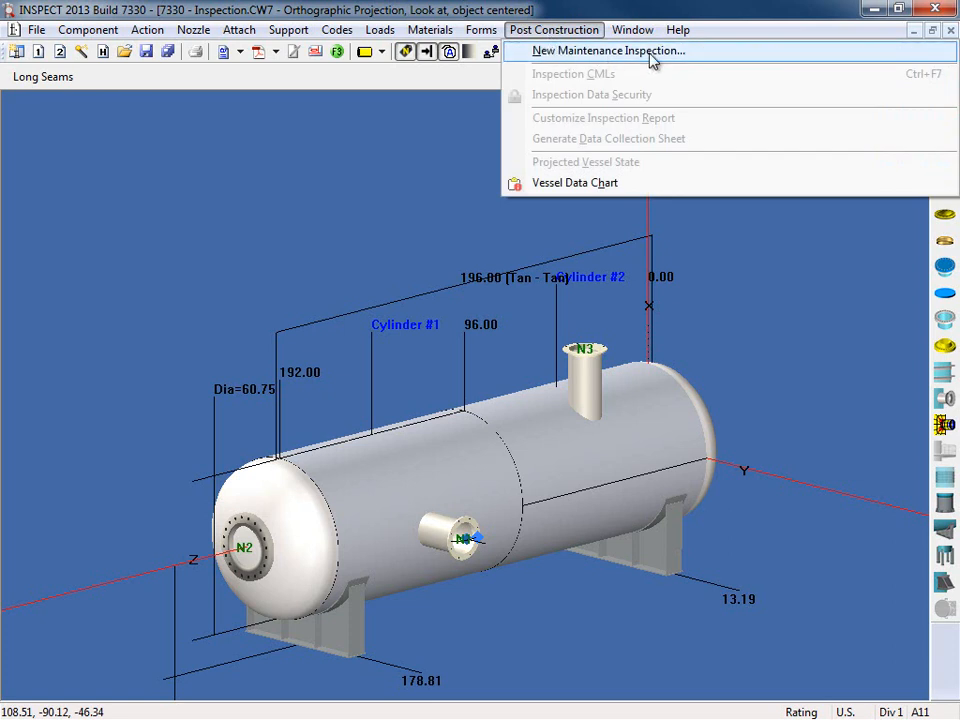
{"action": "mouse_move", "coordinate": [697, 60]}
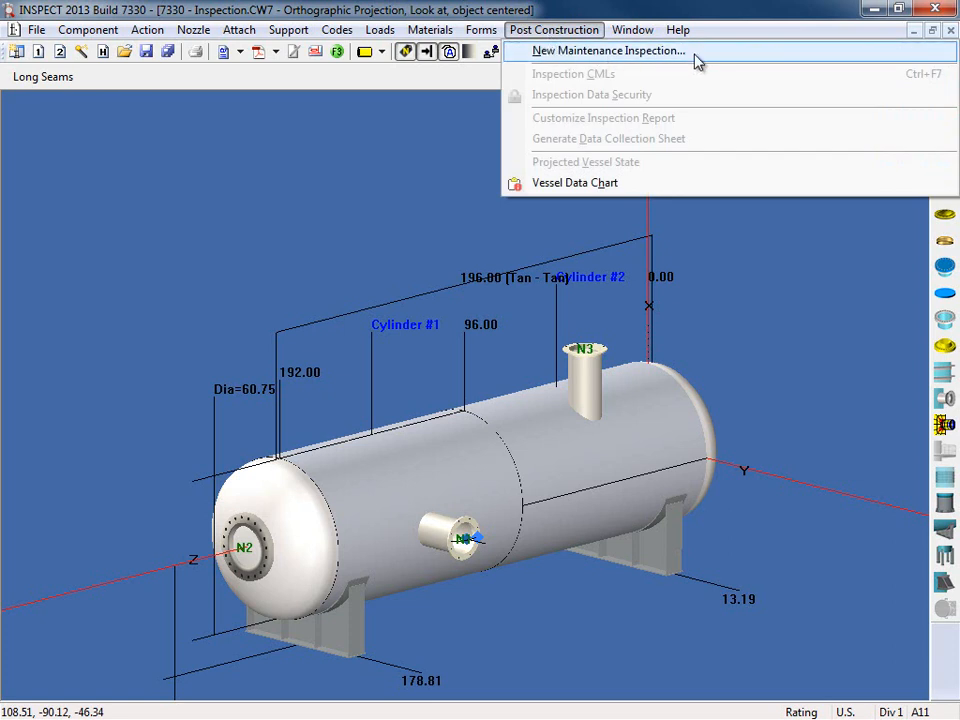
Start a maintenance inspection dated 9/24/2008 and accept the UG-116 required markings.
{"action": "left_click", "coordinate": [609, 50]}
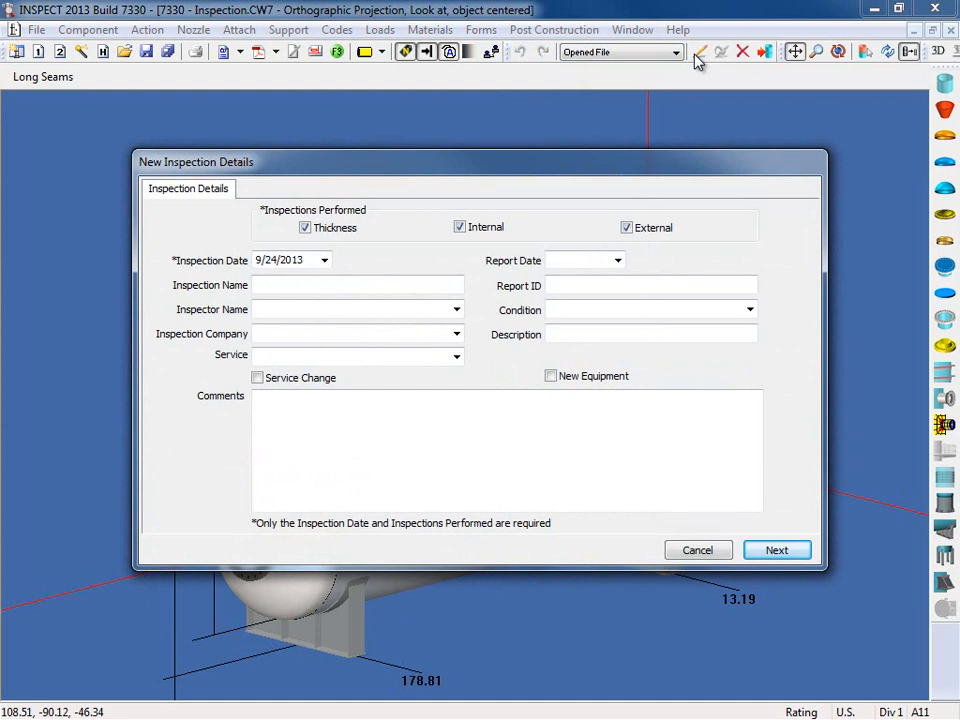
{"action": "mouse_move", "coordinate": [593, 131]}
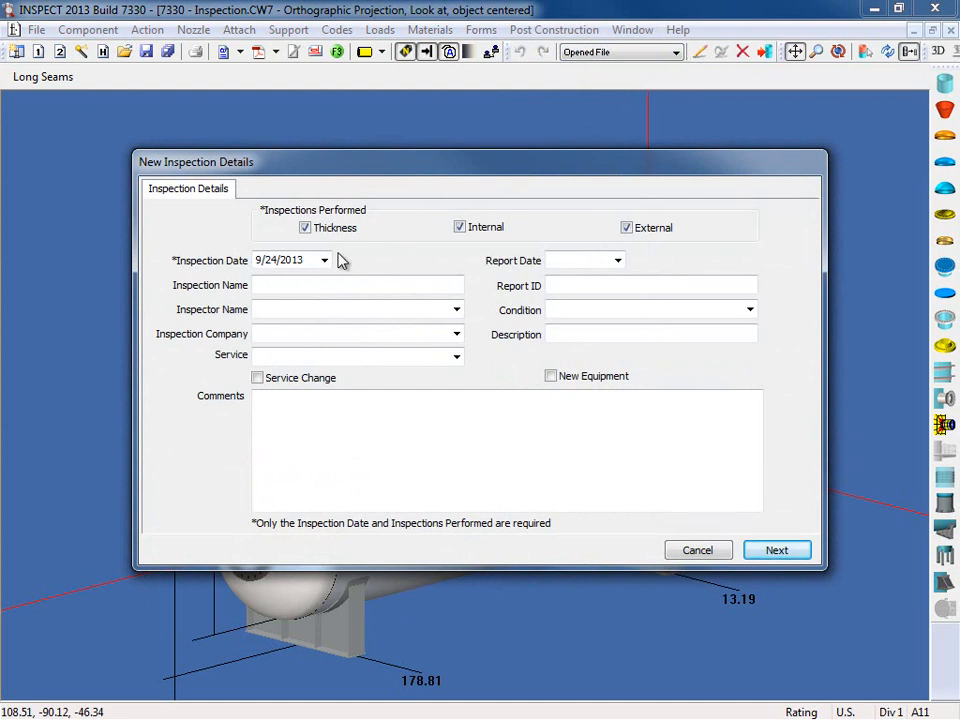
{"action": "left_click", "coordinate": [324, 260]}
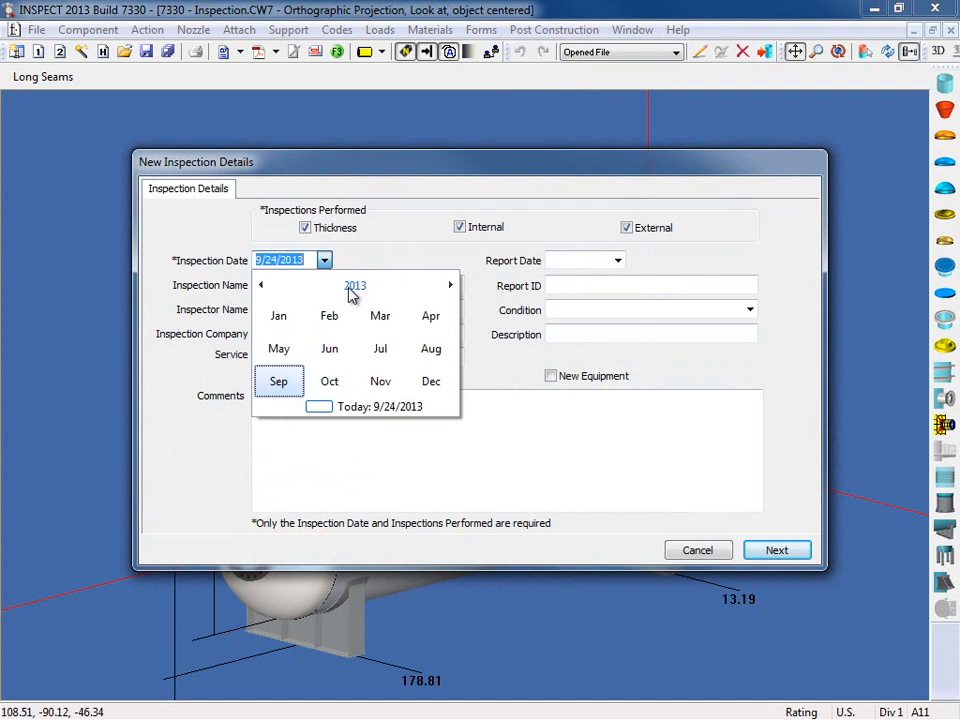
{"action": "left_click", "coordinate": [355, 285]}
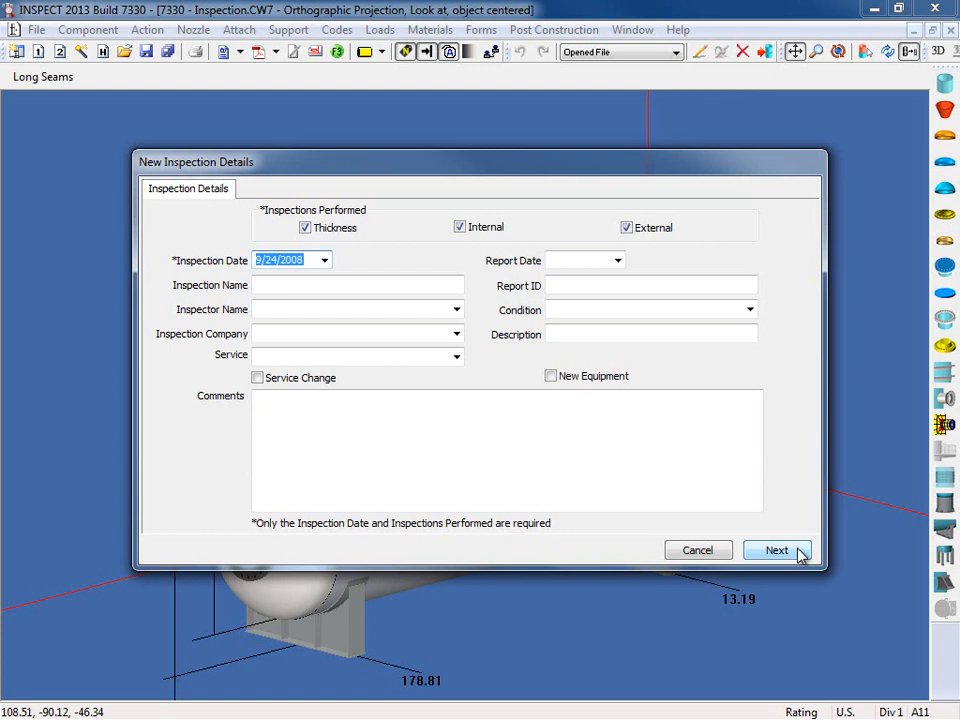
{"action": "left_click", "coordinate": [777, 550]}
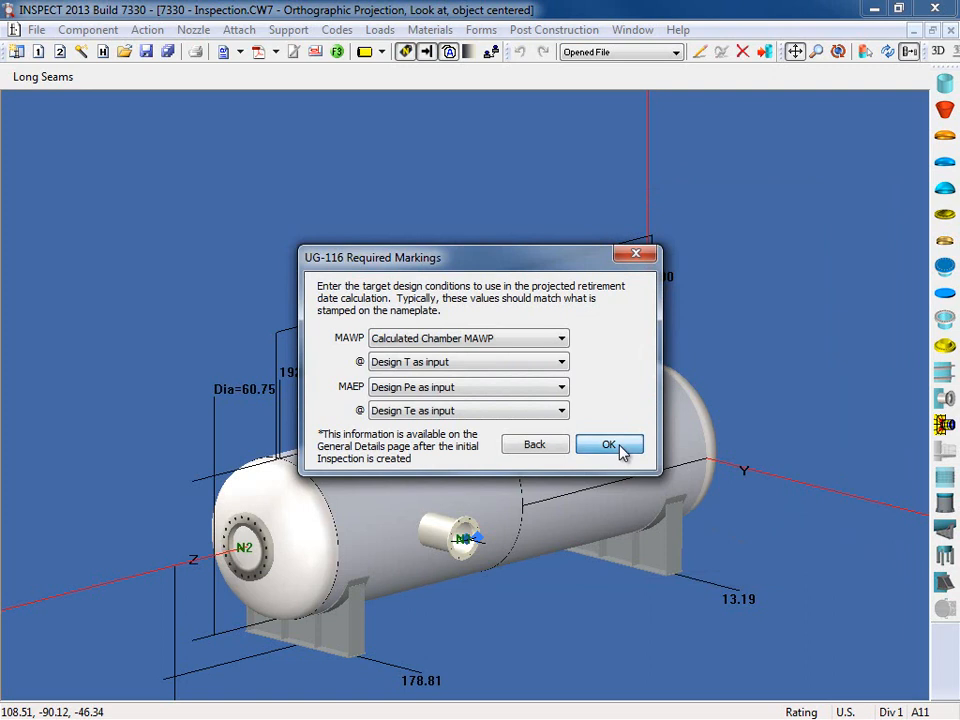
{"action": "left_click", "coordinate": [609, 444]}
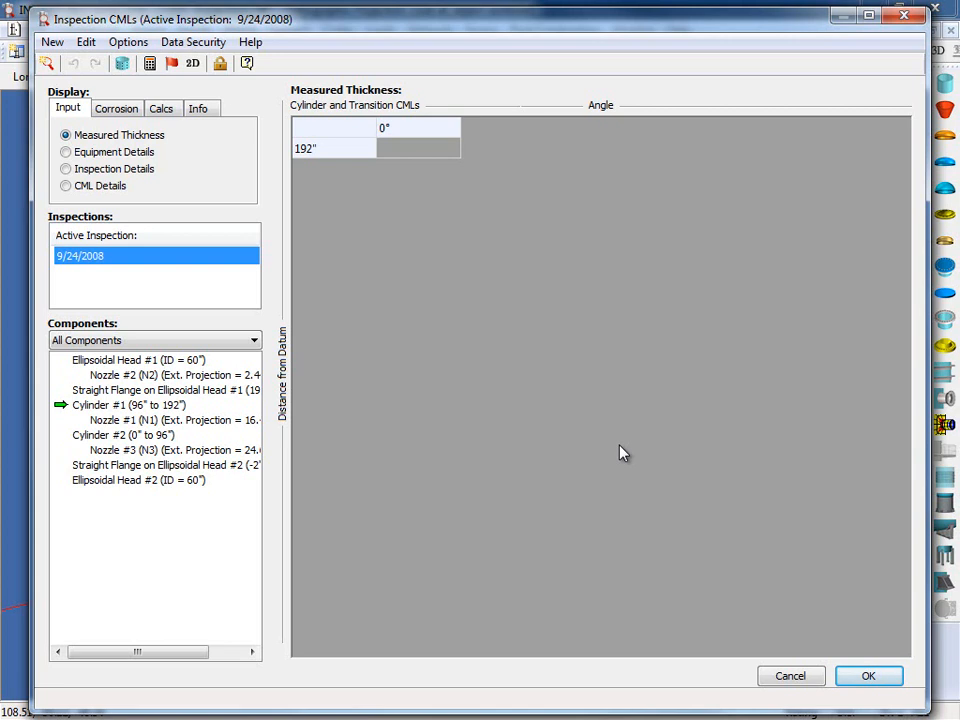
{"action": "mouse_move", "coordinate": [613, 428]}
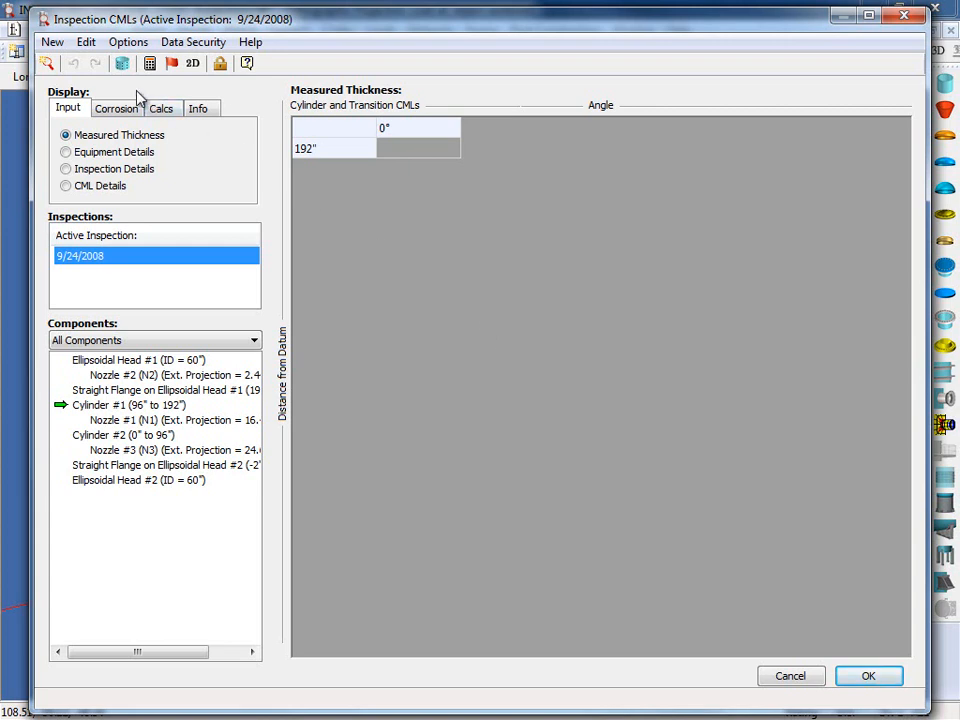
Open the Edit menu in the Inspection CMLs window.
{"action": "left_click", "coordinate": [85, 42]}
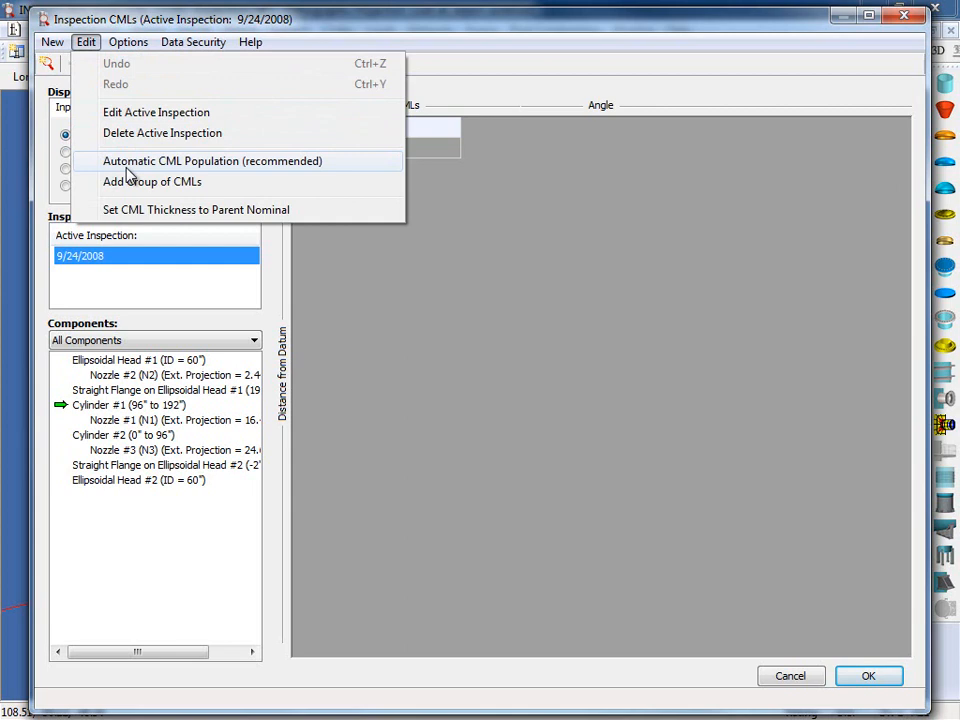
{"action": "mouse_move", "coordinate": [335, 170]}
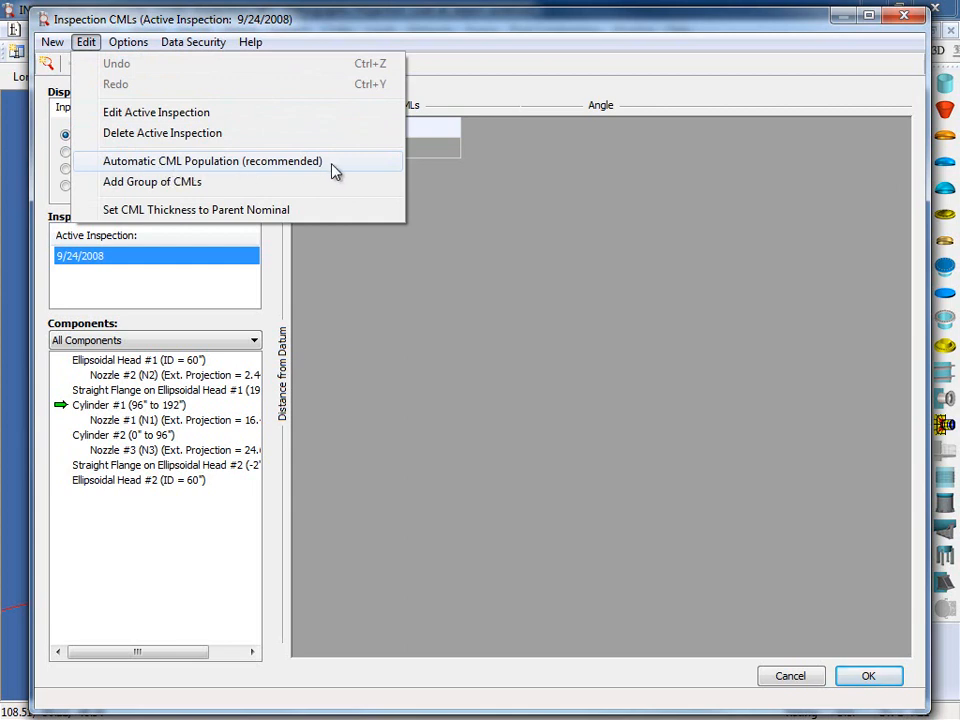
{"action": "mouse_move", "coordinate": [335, 170]}
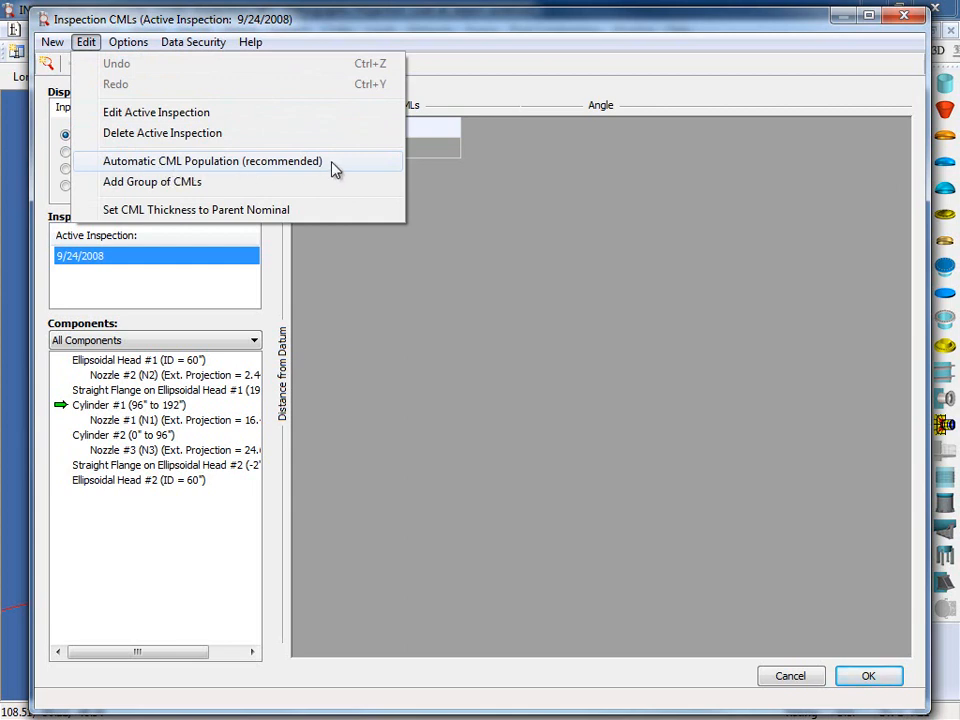
Auto-populate CMLs with default settings, from 2" to 182" at four angles.
{"action": "left_click", "coordinate": [212, 161]}
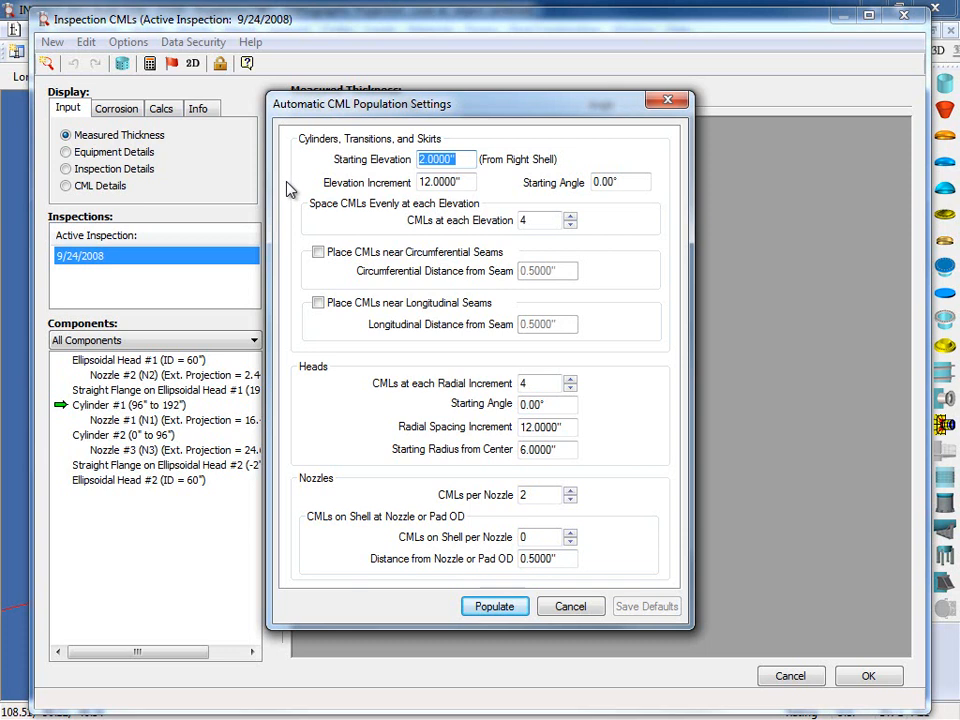
{"action": "mouse_move", "coordinate": [352, 451]}
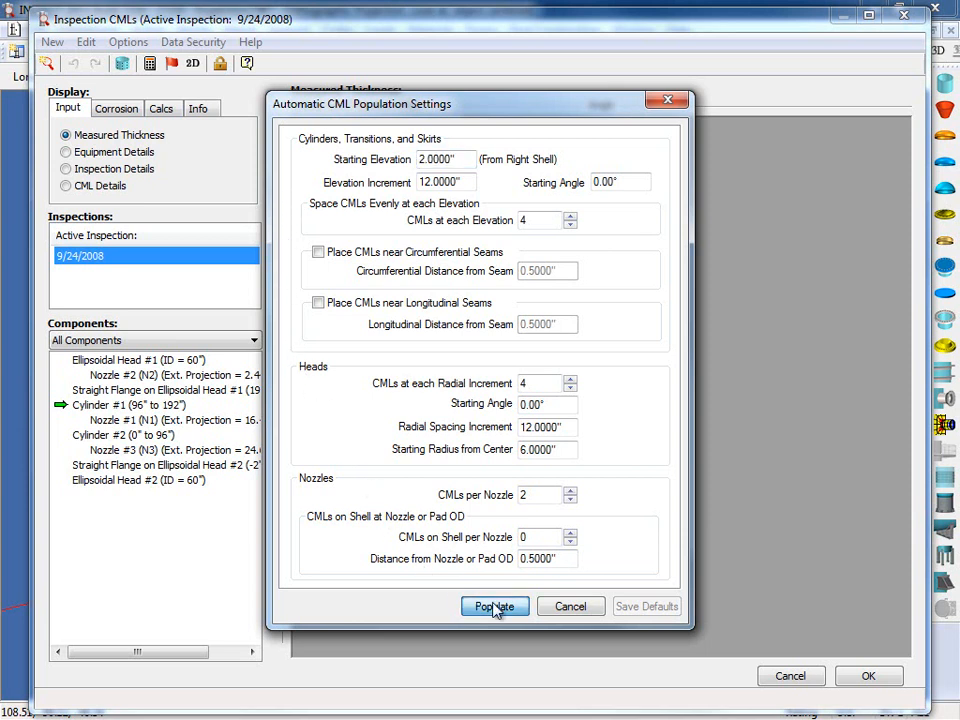
{"action": "left_click", "coordinate": [494, 606]}
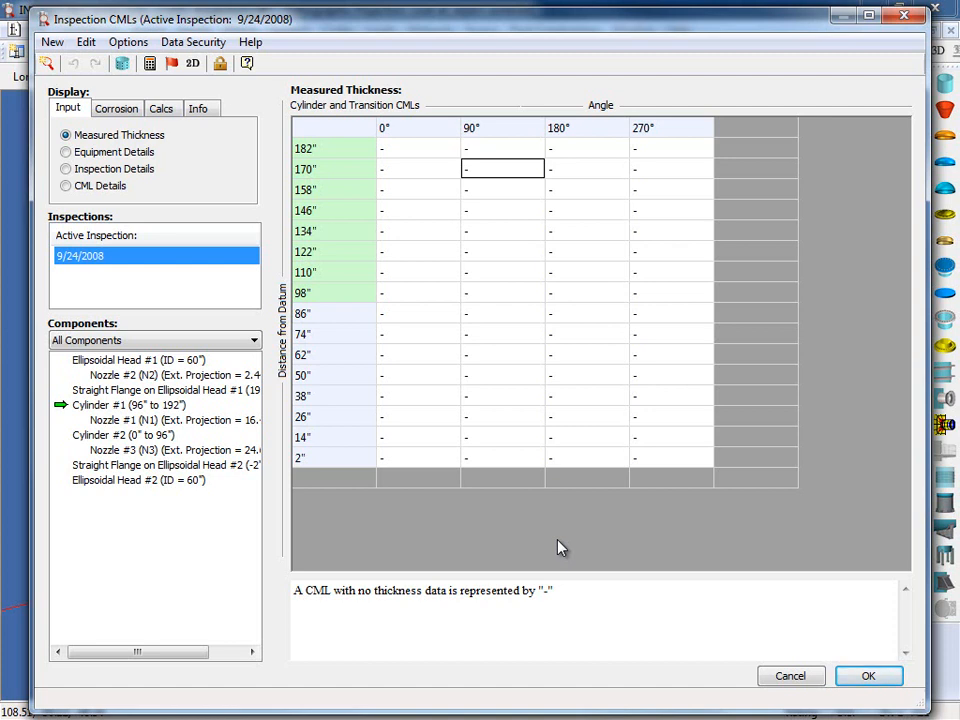
{"action": "mouse_move", "coordinate": [192, 173]}
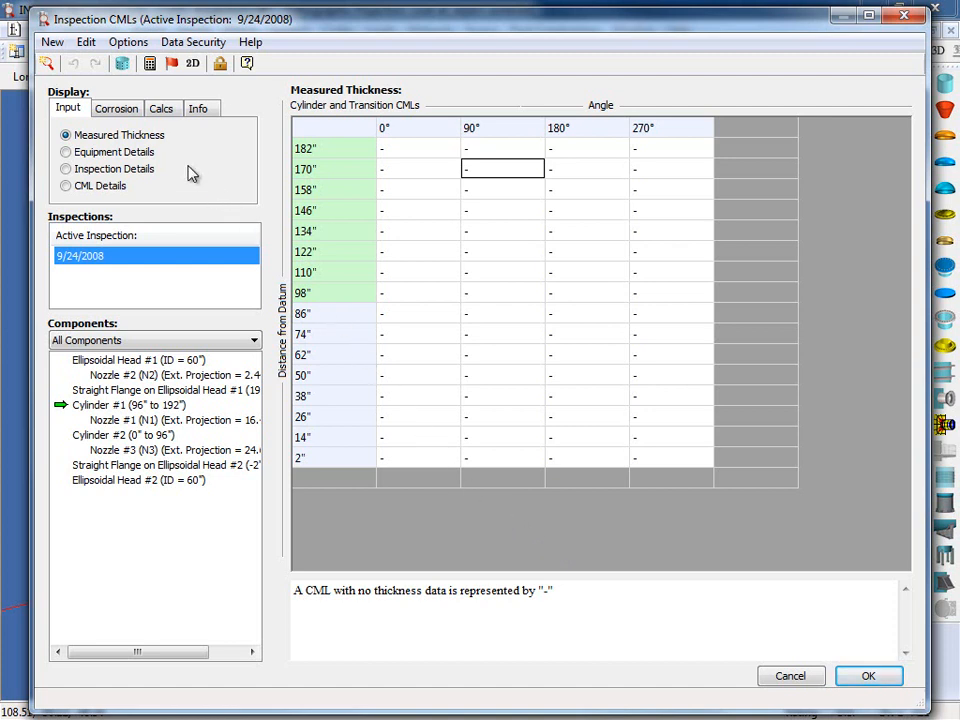
Set all 94 CML thicknesses to parent nominal, 0.375".
{"action": "left_click", "coordinate": [85, 42]}
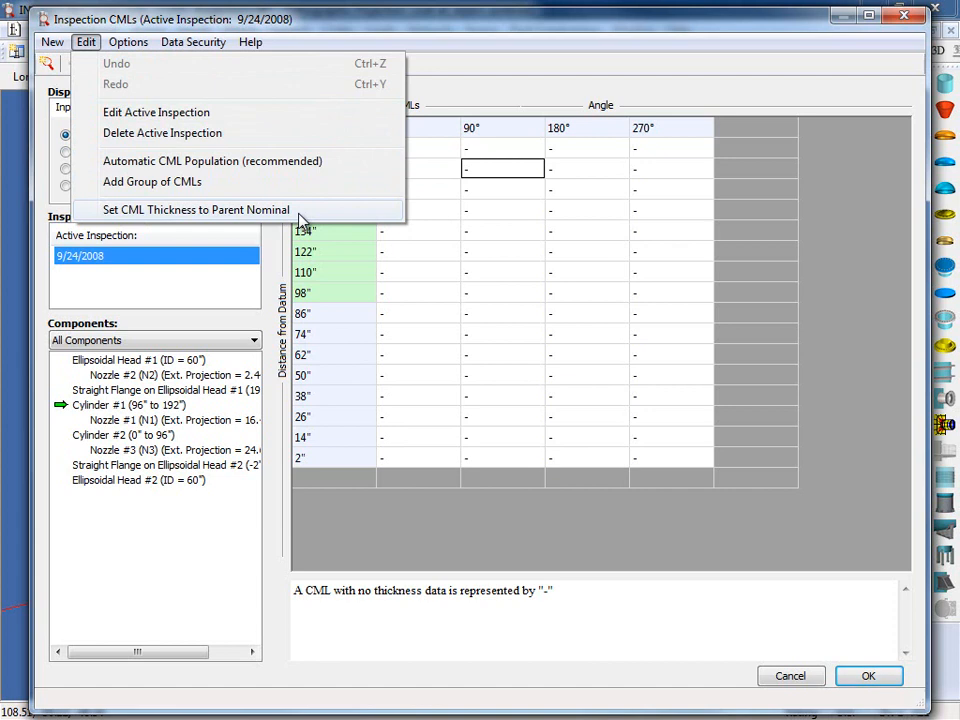
{"action": "left_click", "coordinate": [196, 209]}
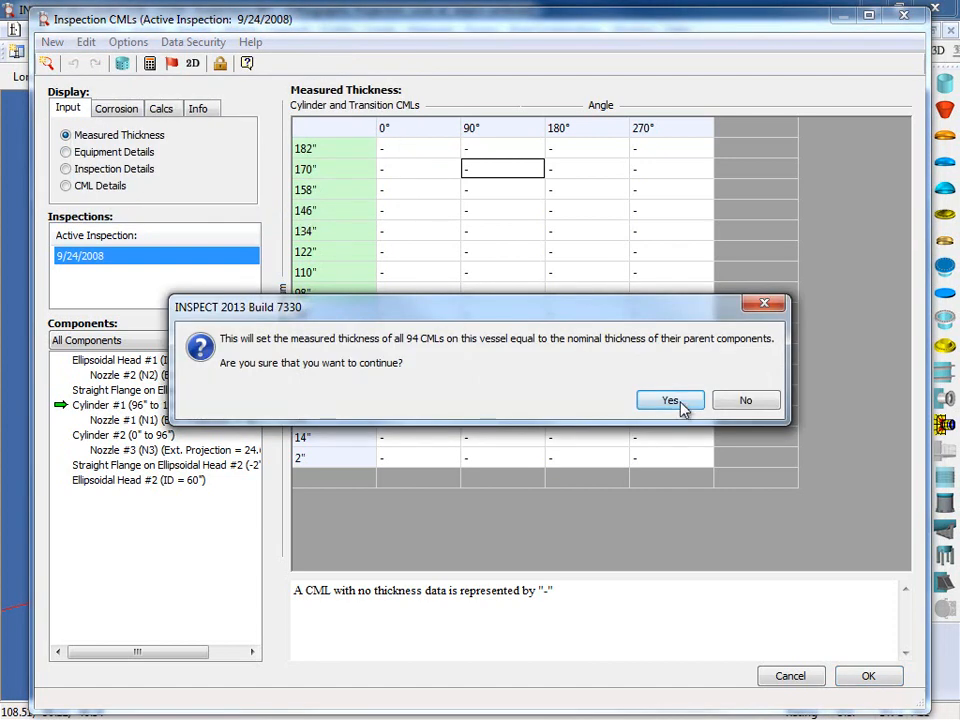
{"action": "left_click", "coordinate": [669, 400]}
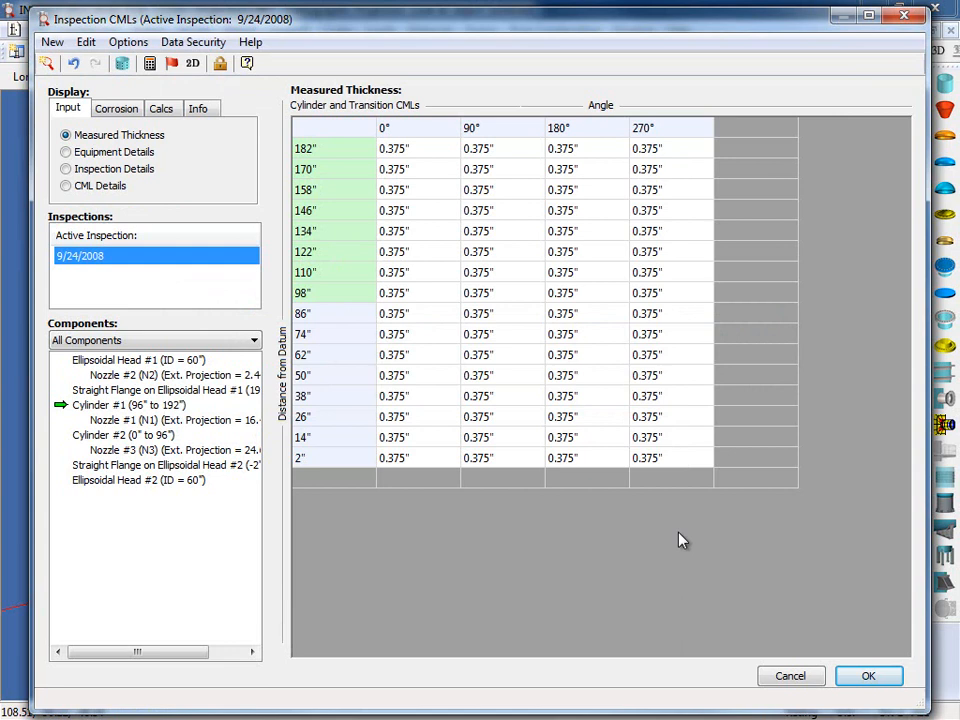
{"action": "mouse_move", "coordinate": [763, 631]}
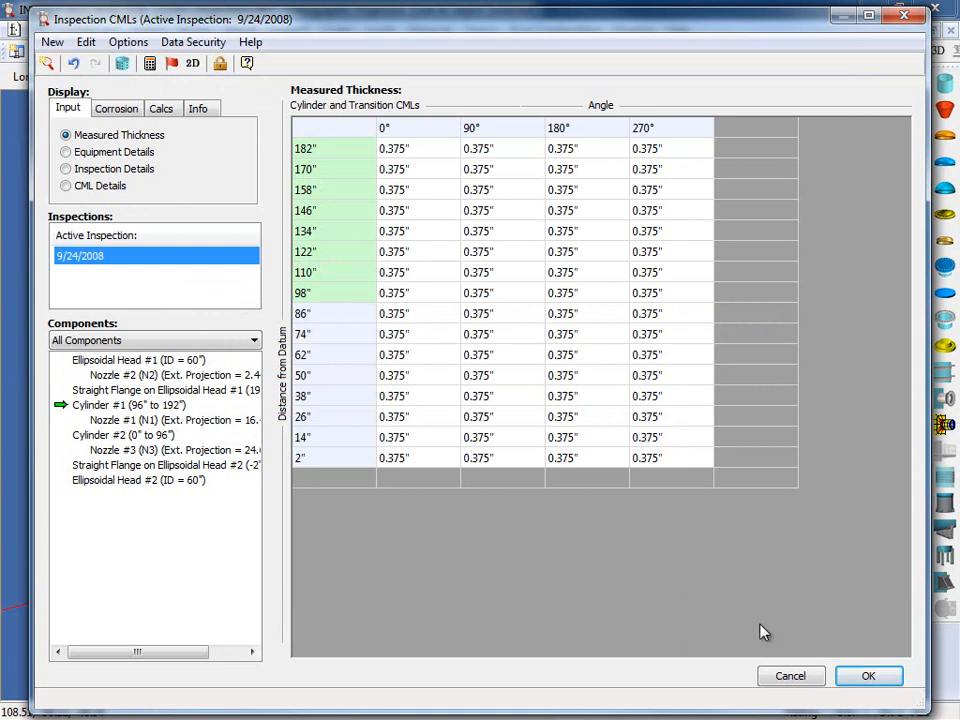
Accept the Inspection CMLs grid and return to the 3D vessel model.
{"action": "left_click", "coordinate": [868, 675]}
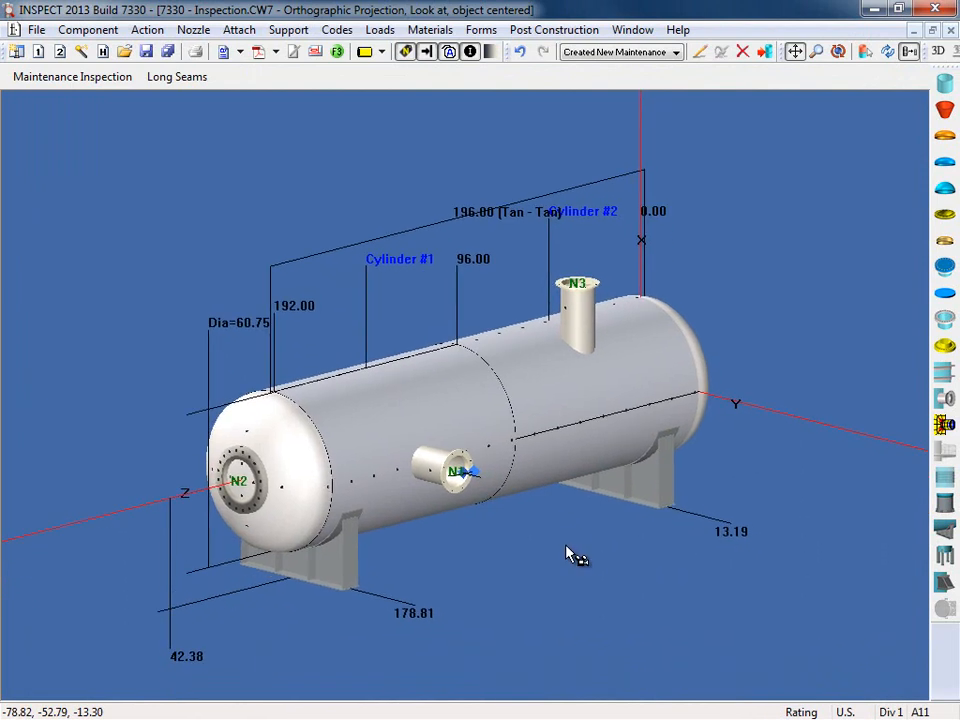
{"action": "mouse_move", "coordinate": [572, 557]}
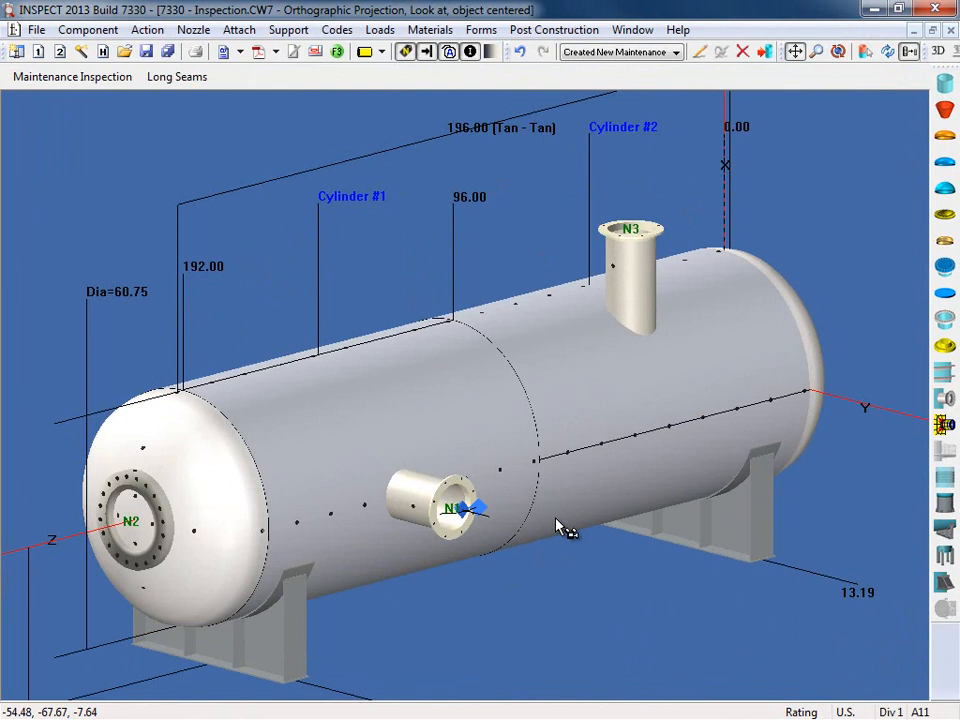
{"action": "mouse_move", "coordinate": [605, 548]}
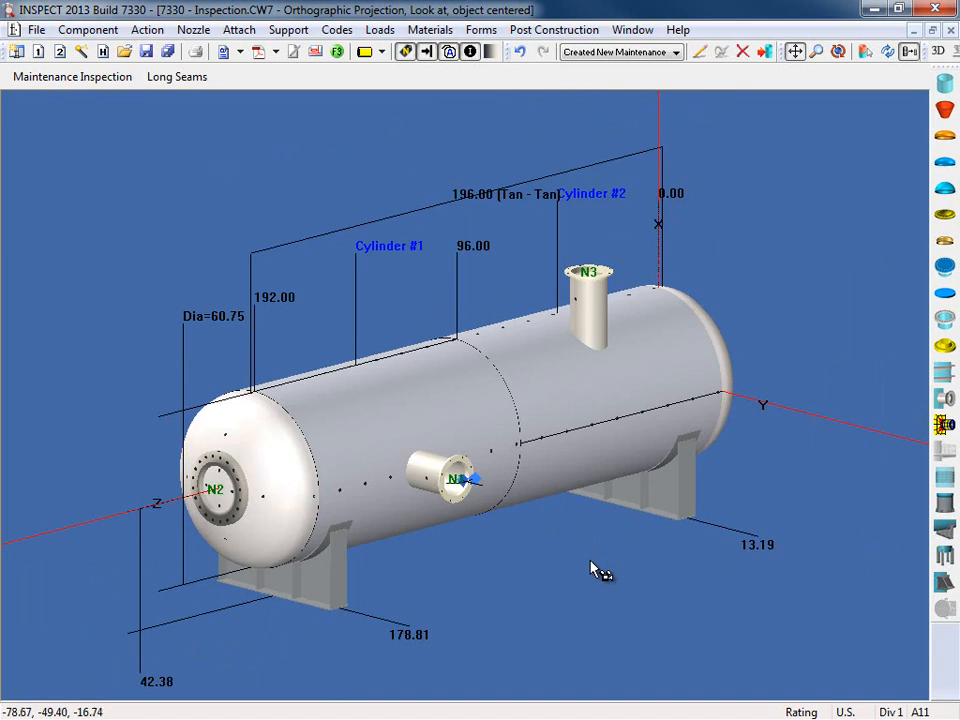
{"action": "mouse_move", "coordinate": [593, 565]}
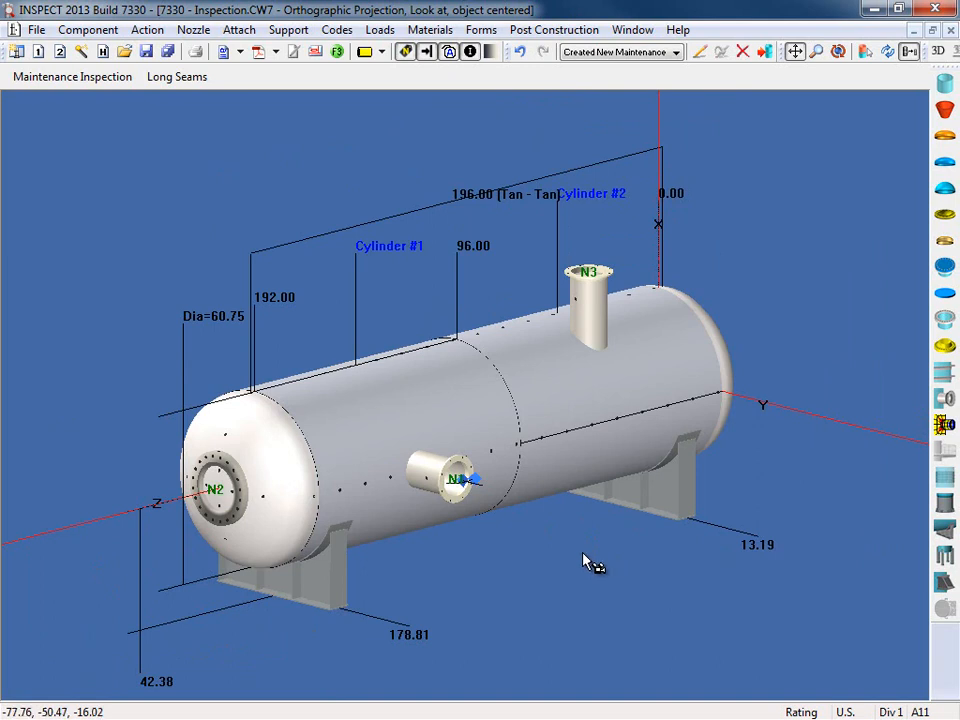
{"action": "mouse_move", "coordinate": [165, 188]}
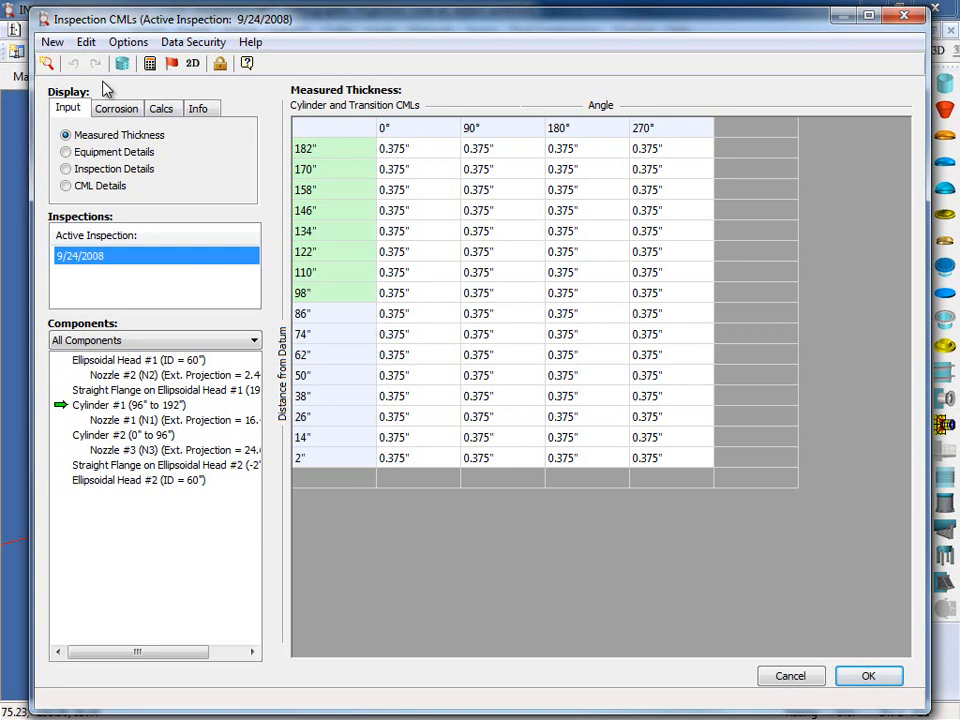
Create a 9/24/2013 maintenance inspection copying the current CML locations.
{"action": "left_click", "coordinate": [52, 42]}
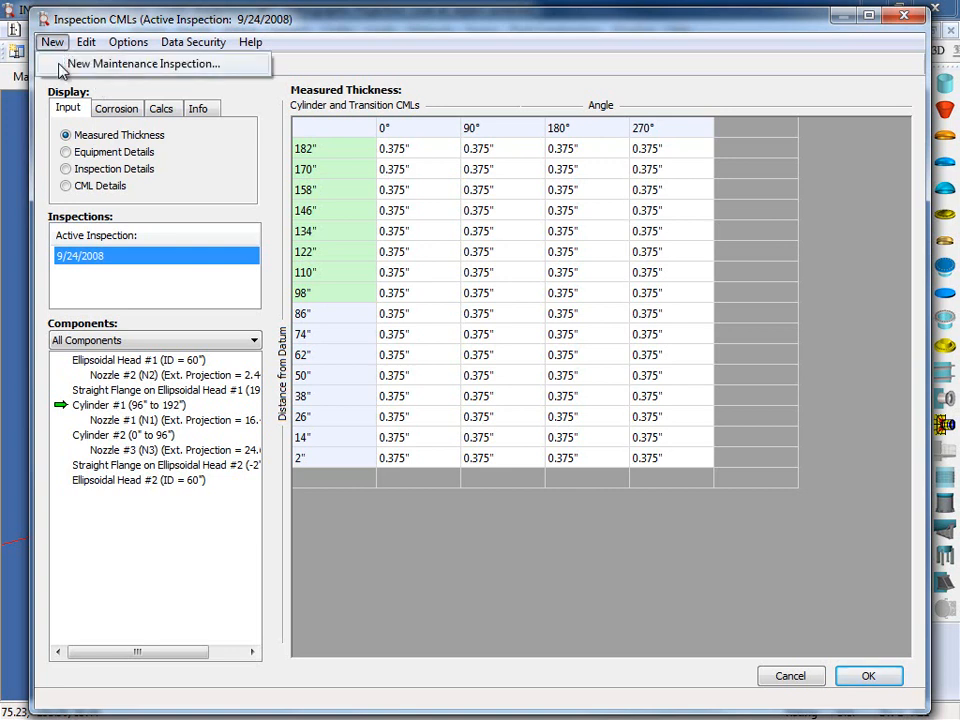
{"action": "left_click", "coordinate": [142, 63]}
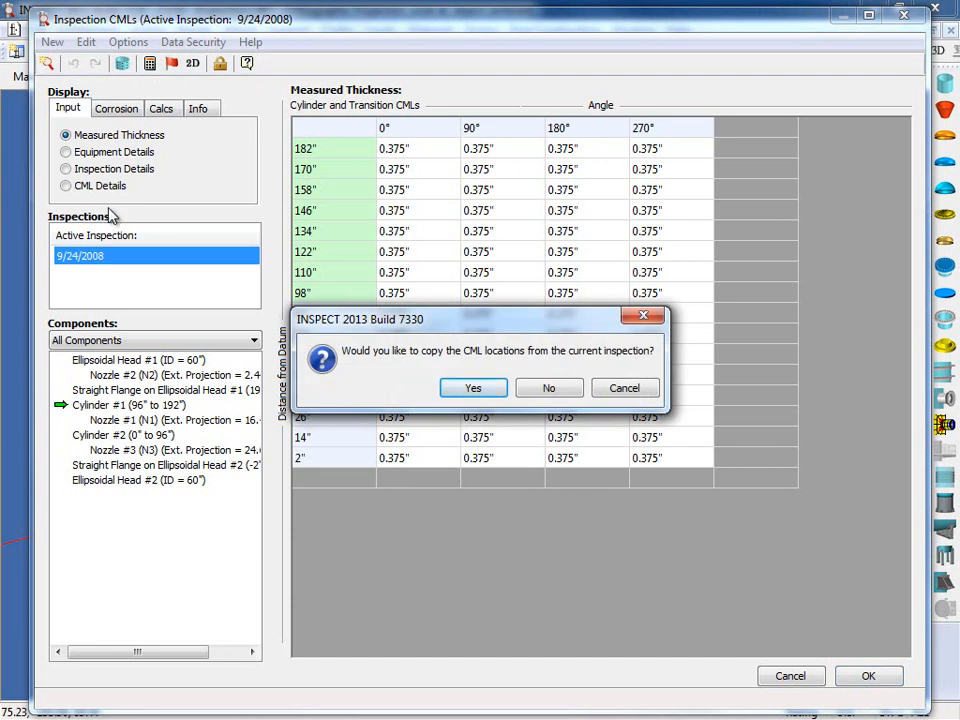
{"action": "mouse_move", "coordinate": [407, 400]}
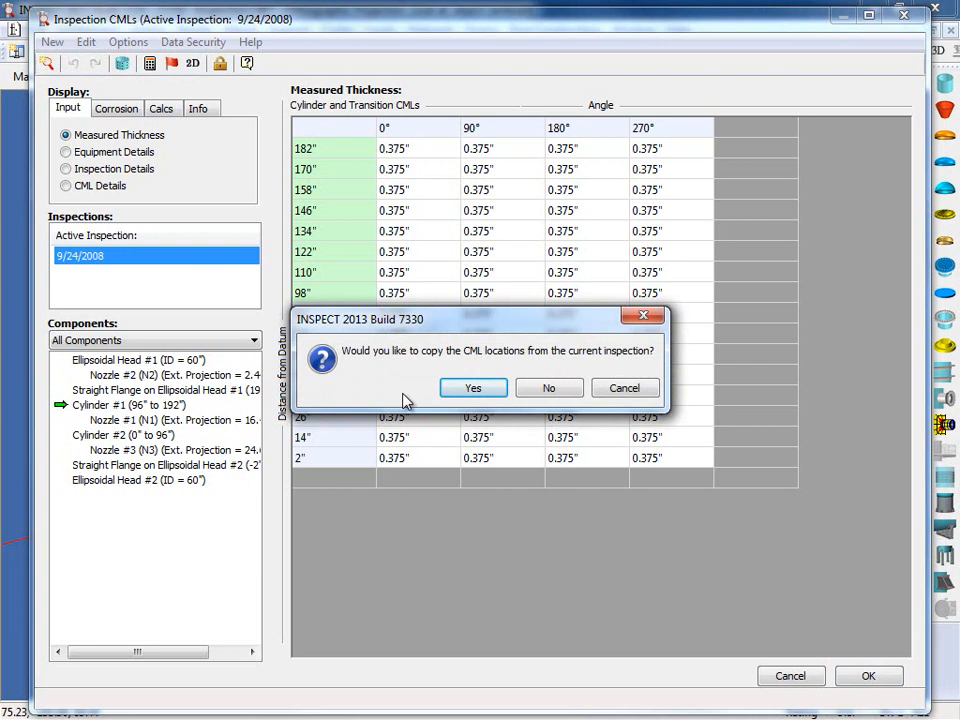
{"action": "left_click", "coordinate": [473, 388]}
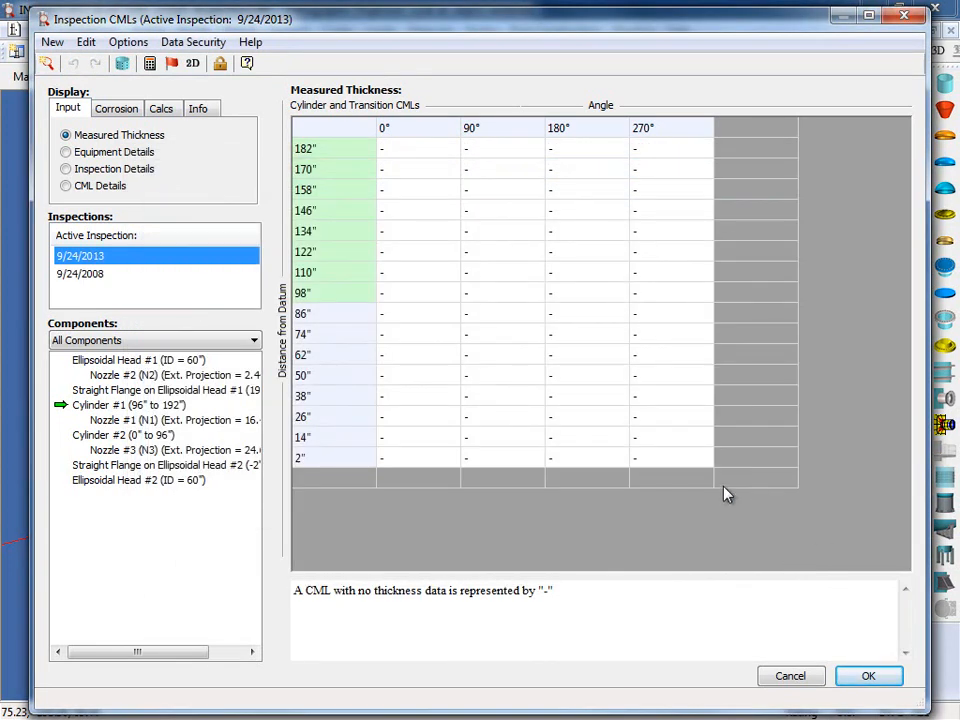
{"action": "mouse_move", "coordinate": [146, 283]}
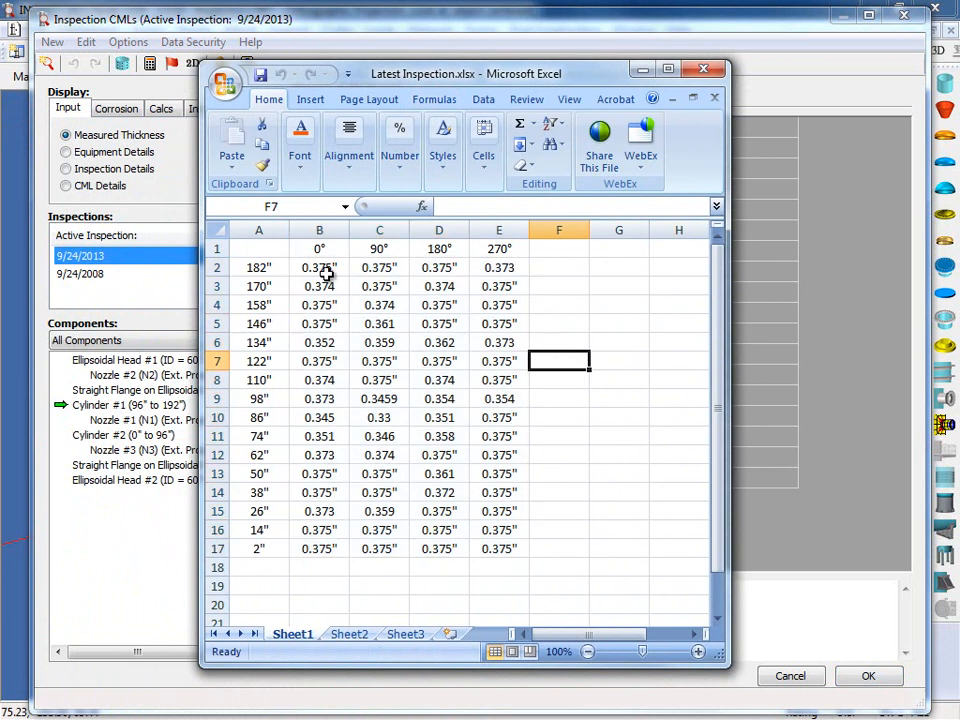
Paste Latest Inspection.xlsx thickness readings into the 9/24/2013 inspection's first CML cell.
{"action": "left_click_drag", "start_coordinate": [320, 267], "coordinate": [510, 548]}
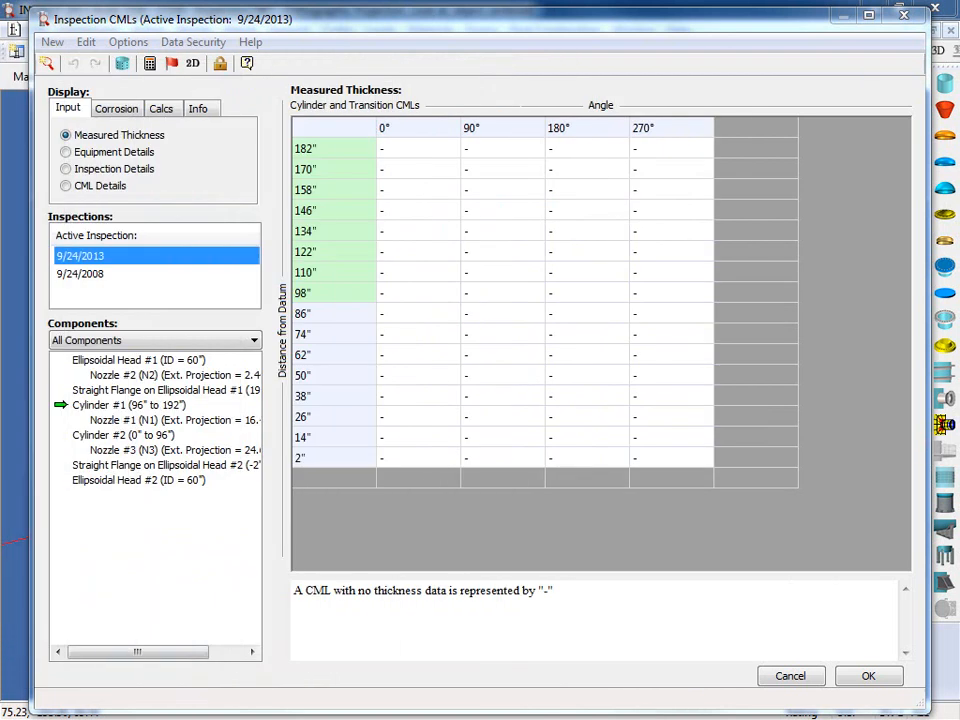
{"action": "left_click", "coordinate": [418, 148]}
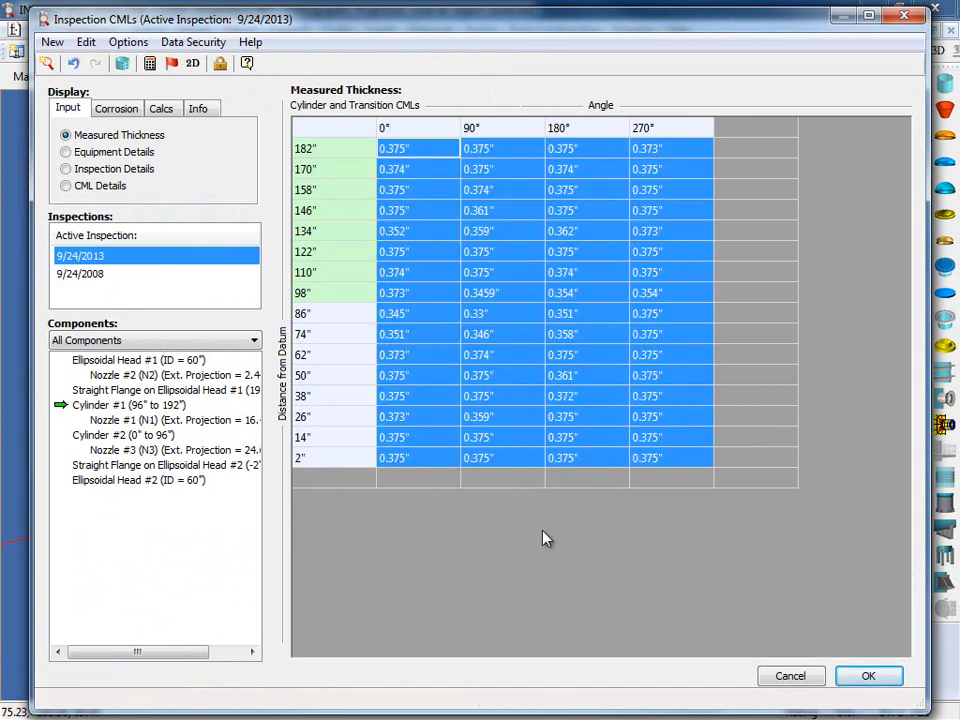
{"action": "mouse_move", "coordinate": [720, 553]}
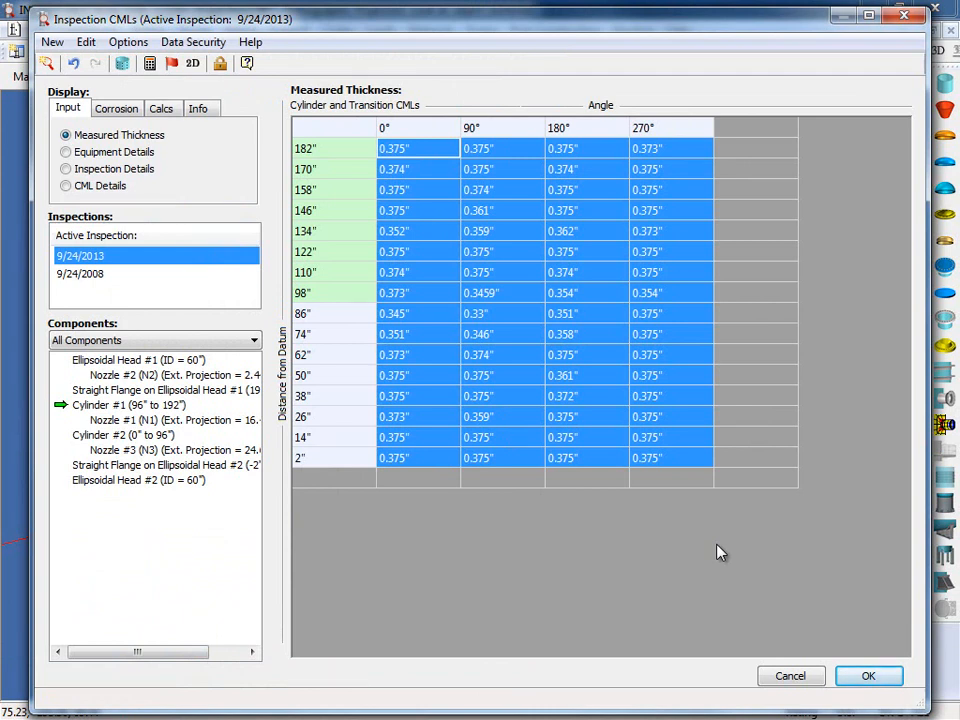
{"action": "mouse_move", "coordinate": [529, 520]}
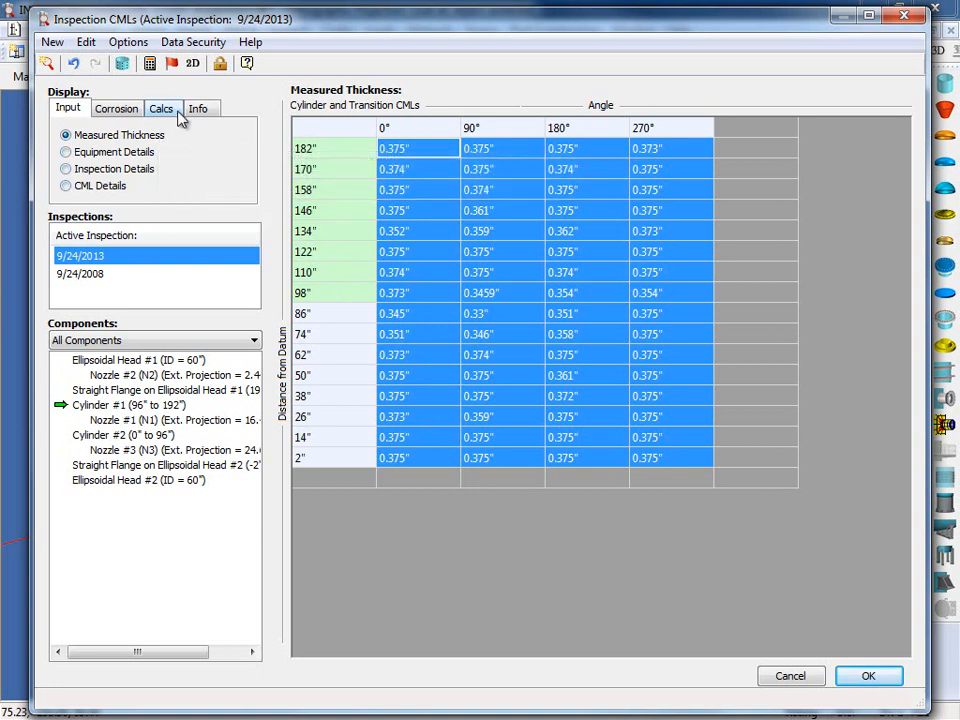
Calculate required thickness at every CML, giving 0.2317" and 0.3172" with CML 31 governing.
{"action": "left_click", "coordinate": [161, 108]}
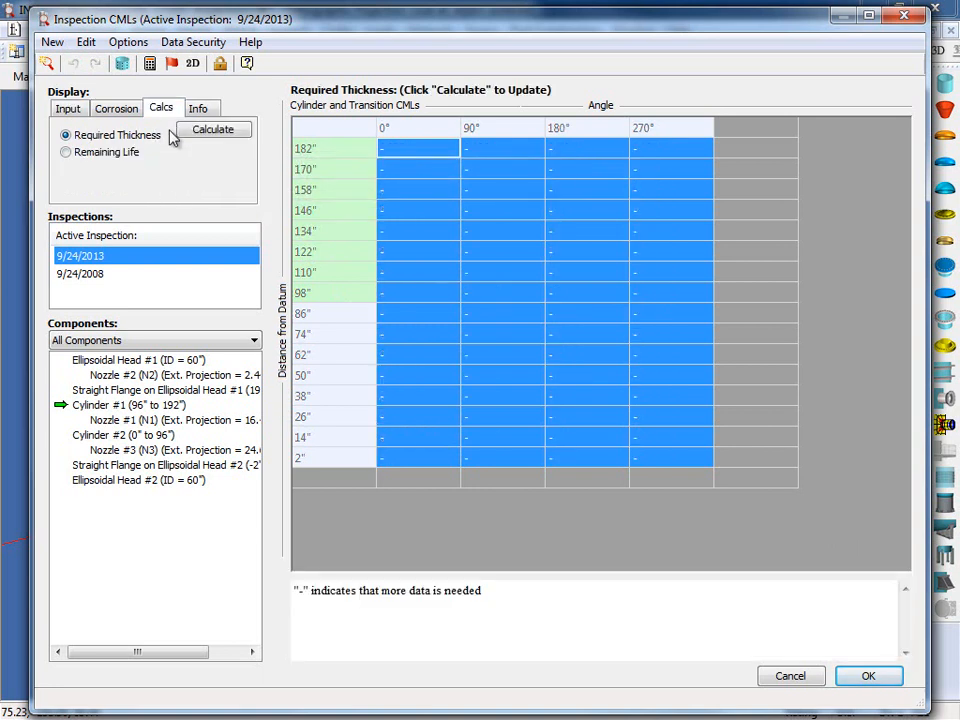
{"action": "mouse_move", "coordinate": [115, 134]}
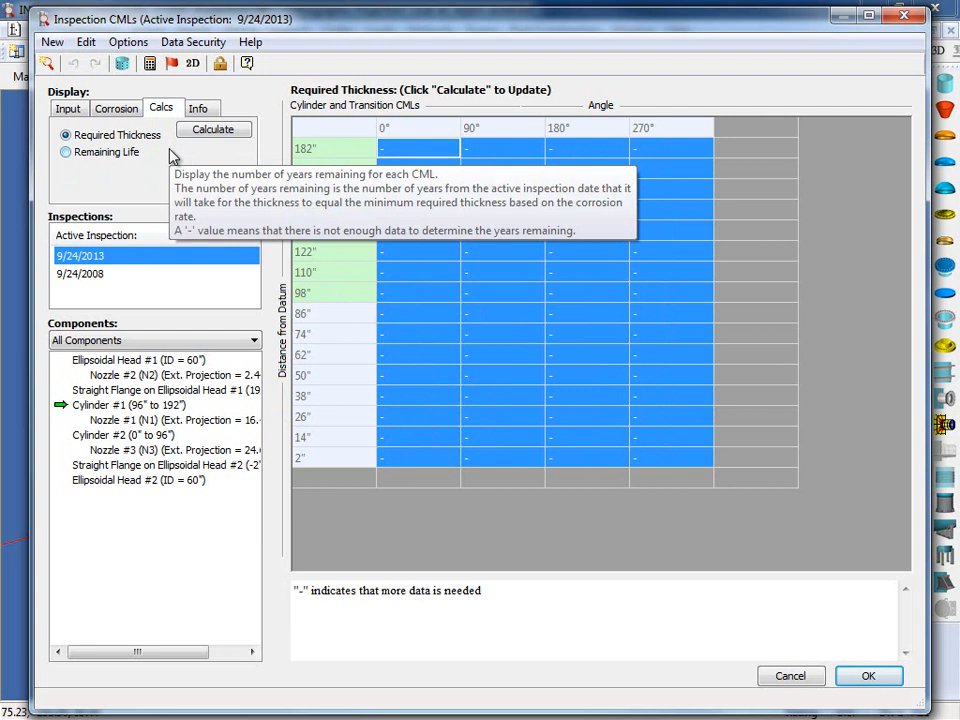
{"action": "left_click", "coordinate": [213, 130]}
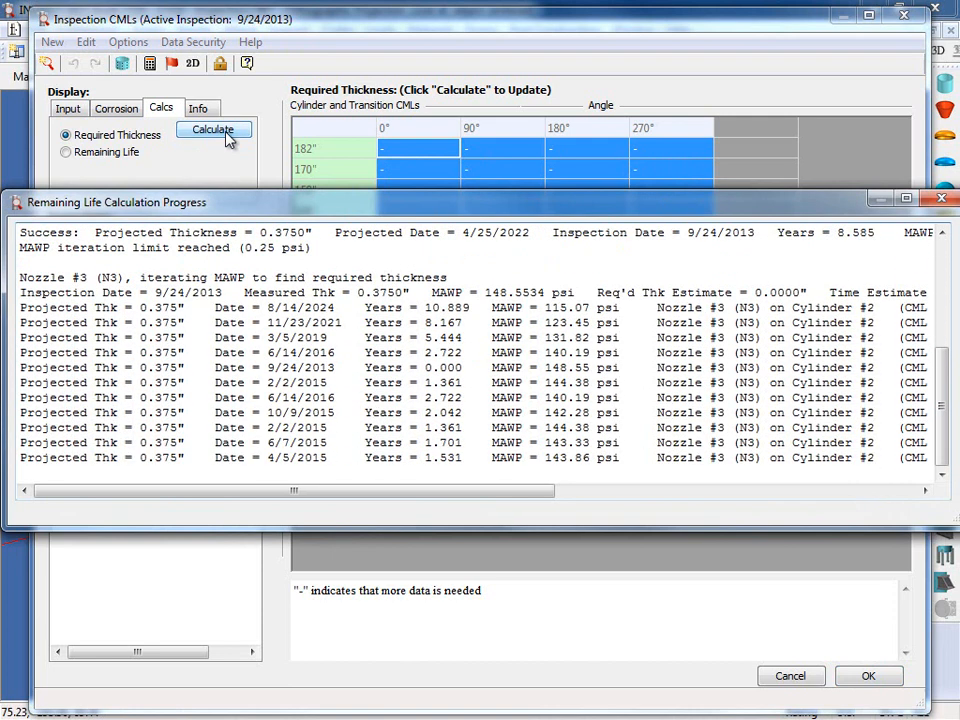
{"action": "left_click", "coordinate": [868, 675]}
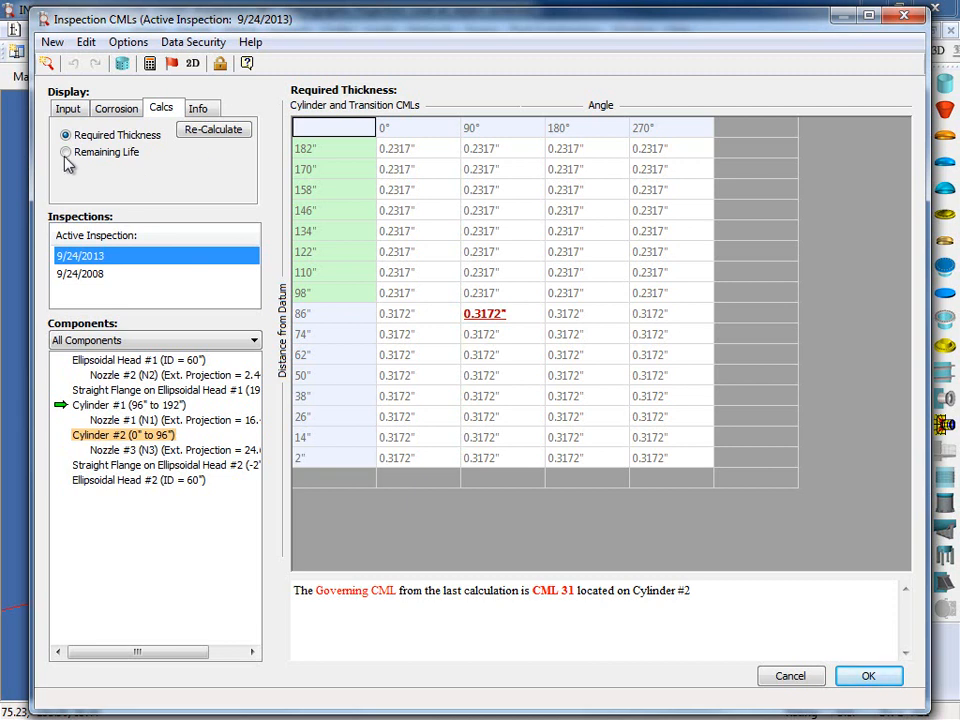
View remaining life per CML (1.43 years governing), then return to Measured Thickness readings.
{"action": "left_click", "coordinate": [65, 151]}
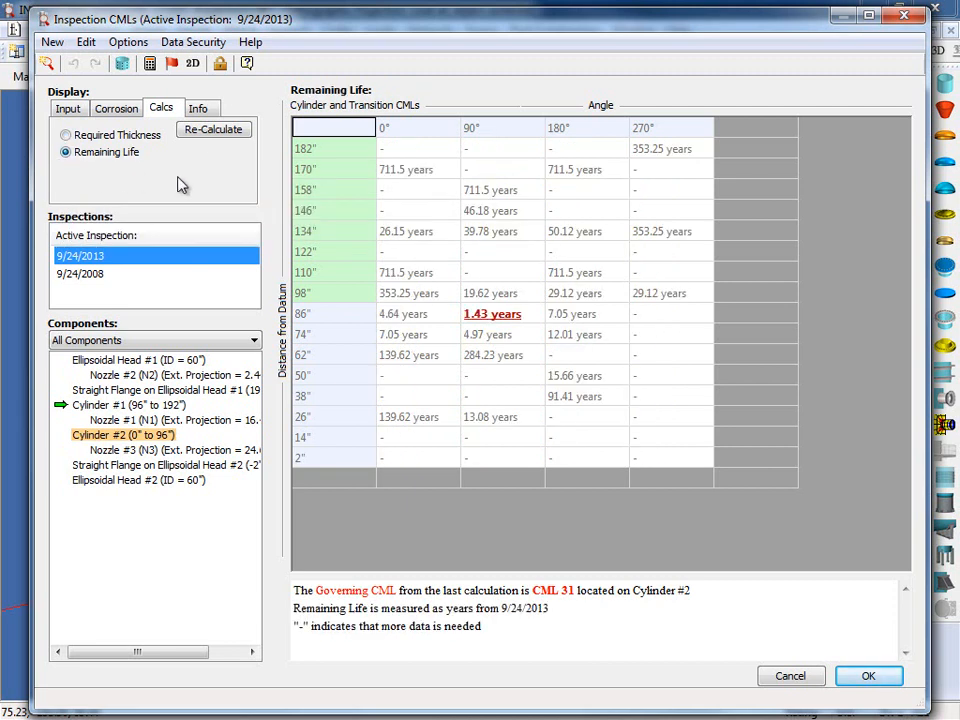
{"action": "mouse_move", "coordinate": [378, 258]}
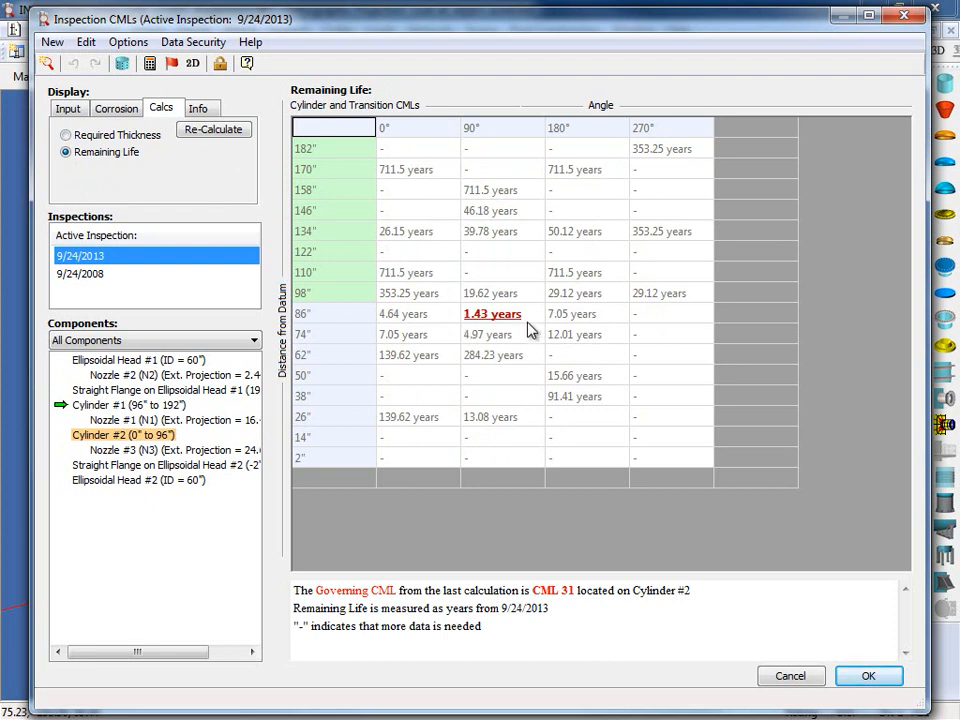
{"action": "mouse_move", "coordinate": [449, 340]}
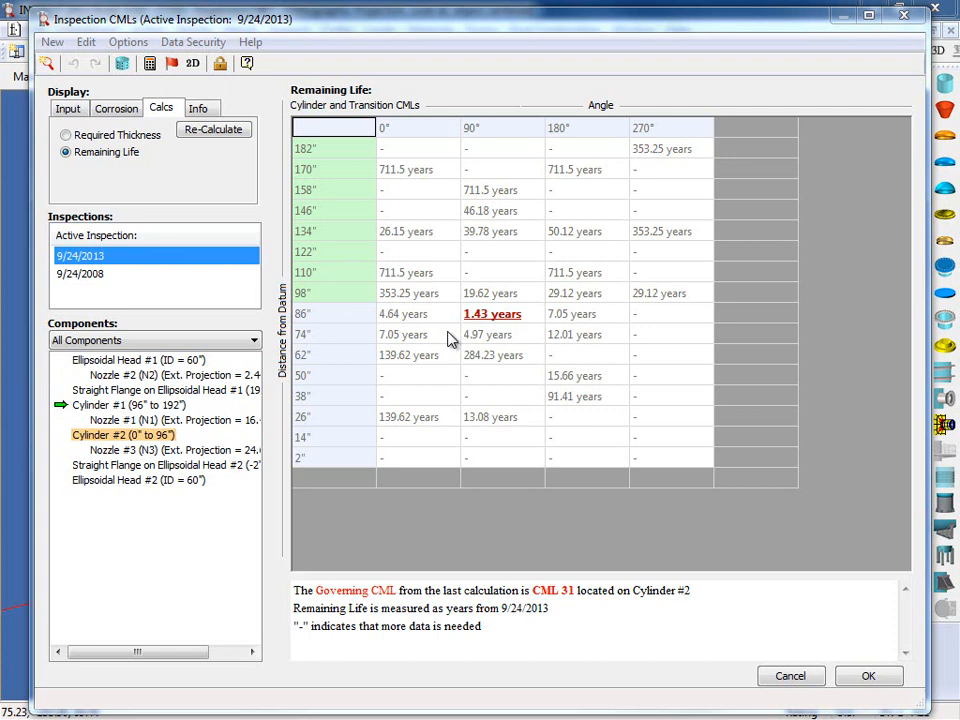
{"action": "mouse_move", "coordinate": [197, 203]}
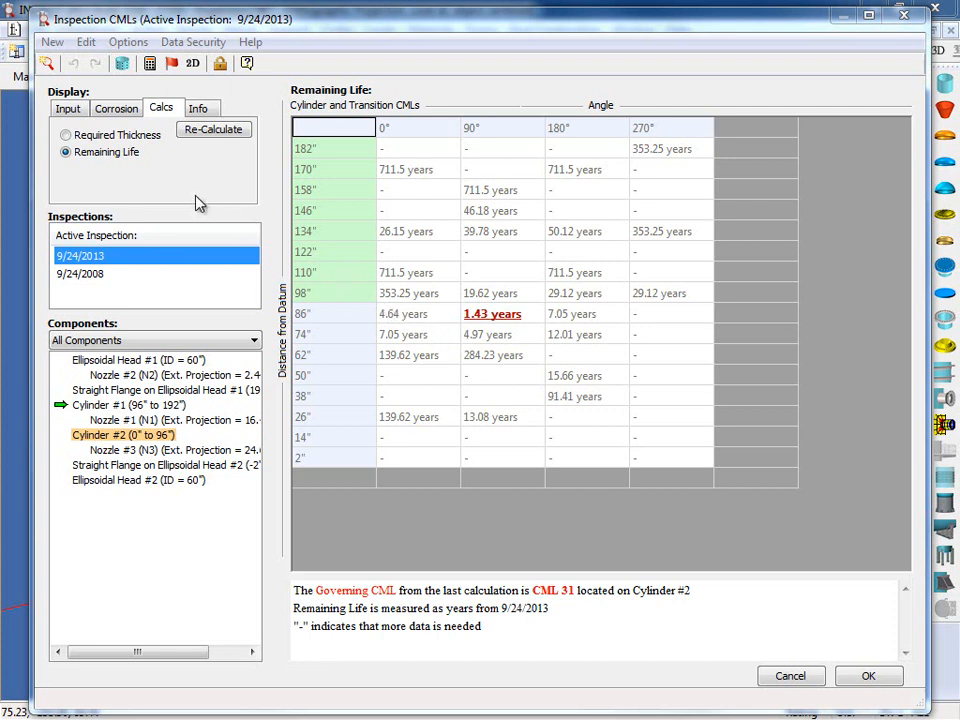
{"action": "left_click", "coordinate": [68, 108]}
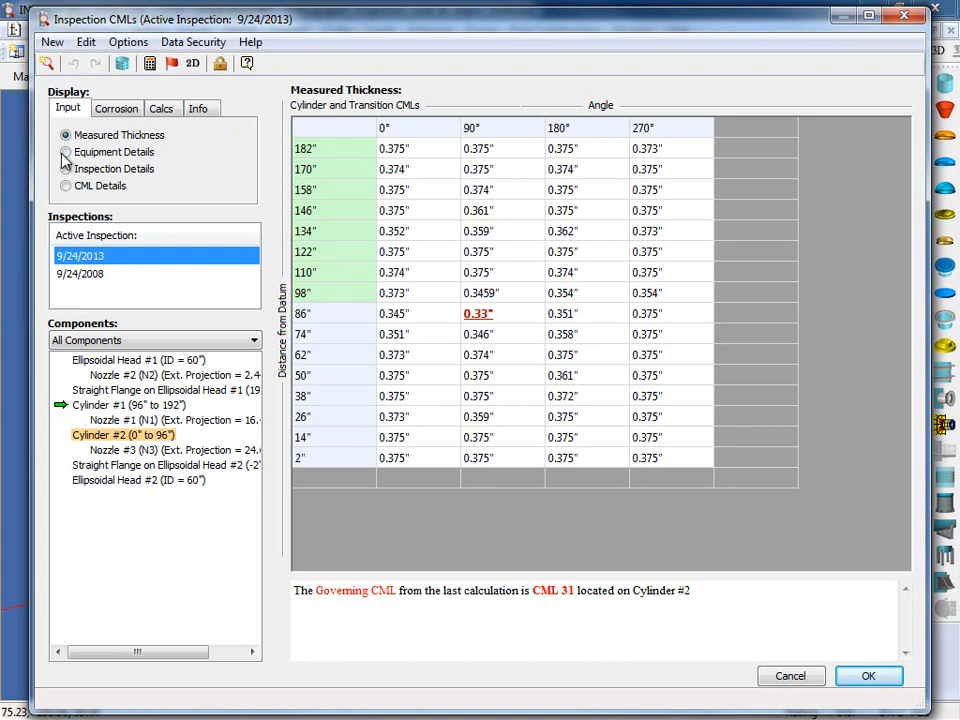
Set the UG-116 MAWP marking in Equipment Details to 'Design P as input'.
{"action": "left_click", "coordinate": [65, 151]}
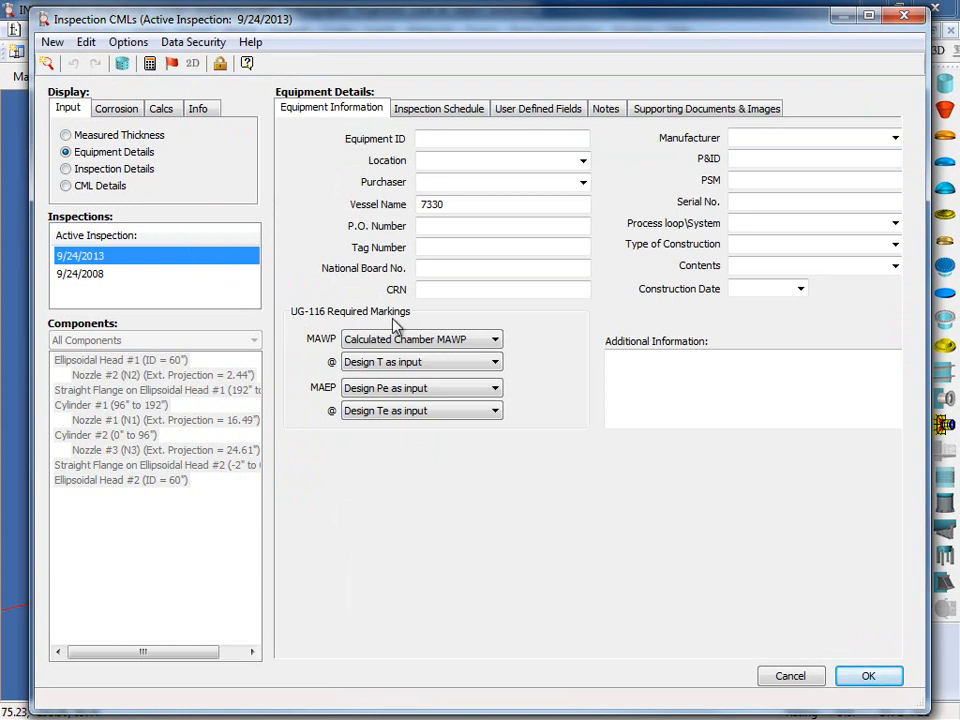
{"action": "mouse_move", "coordinate": [513, 423]}
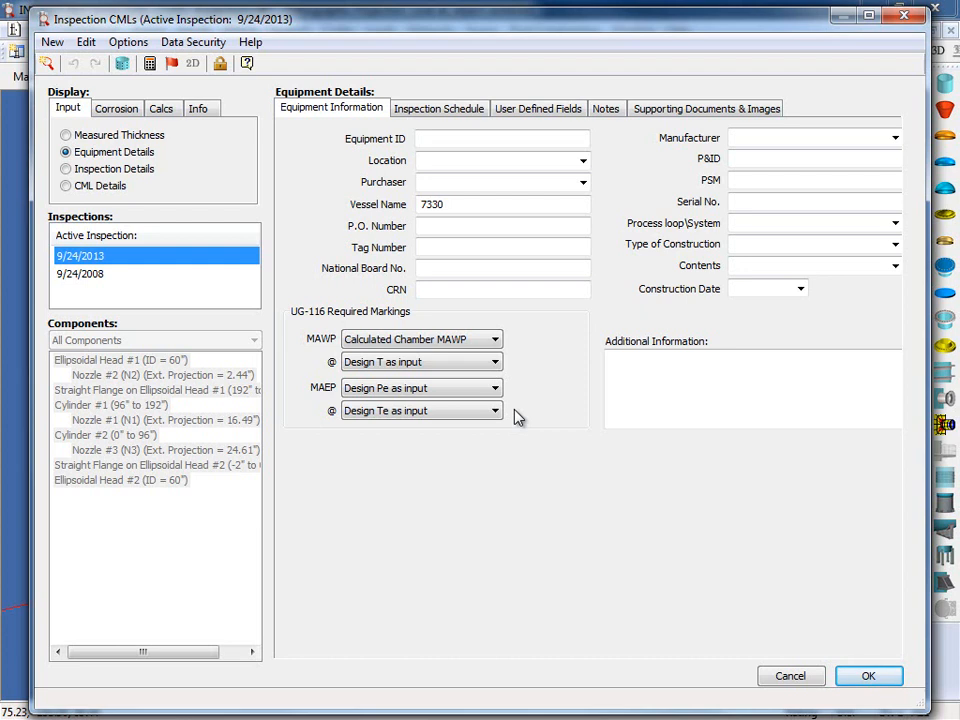
{"action": "left_click", "coordinate": [492, 339]}
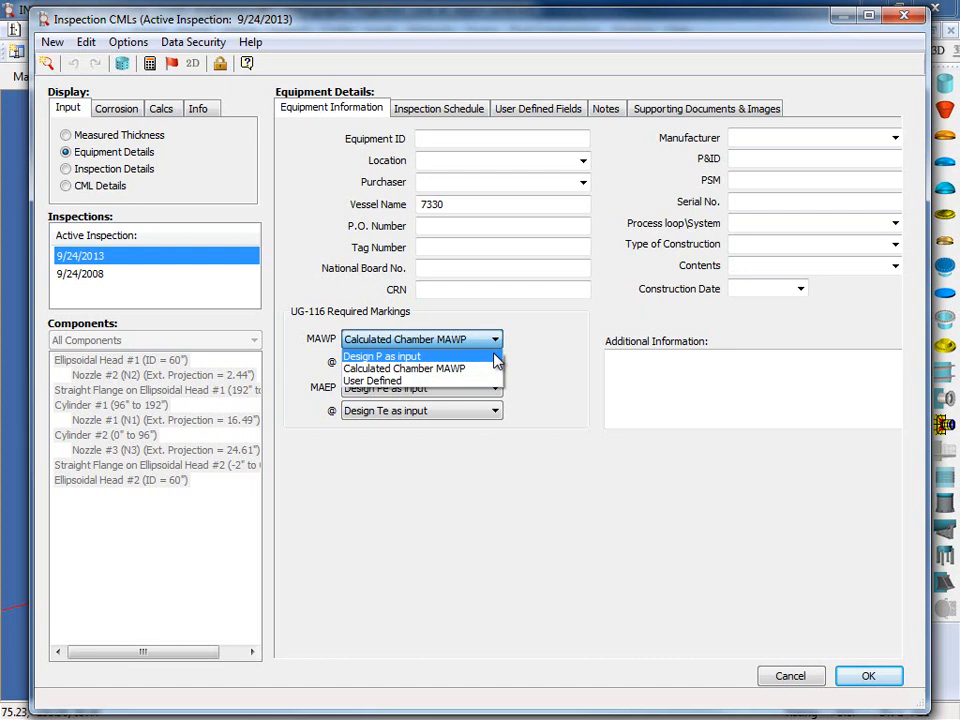
{"action": "left_click", "coordinate": [381, 356]}
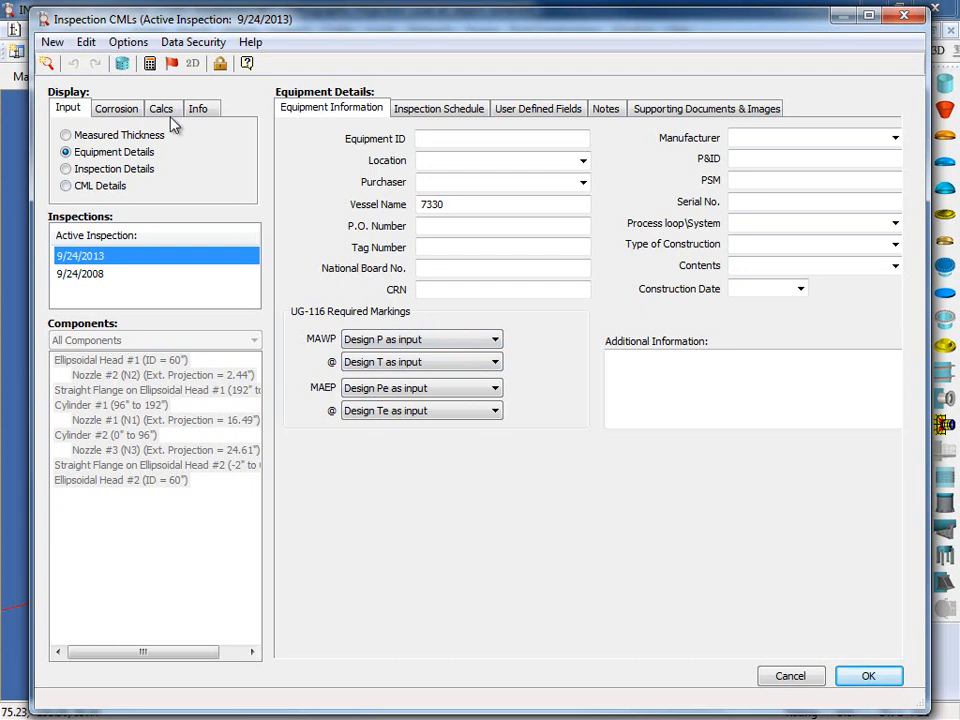
{"action": "left_click", "coordinate": [162, 108]}
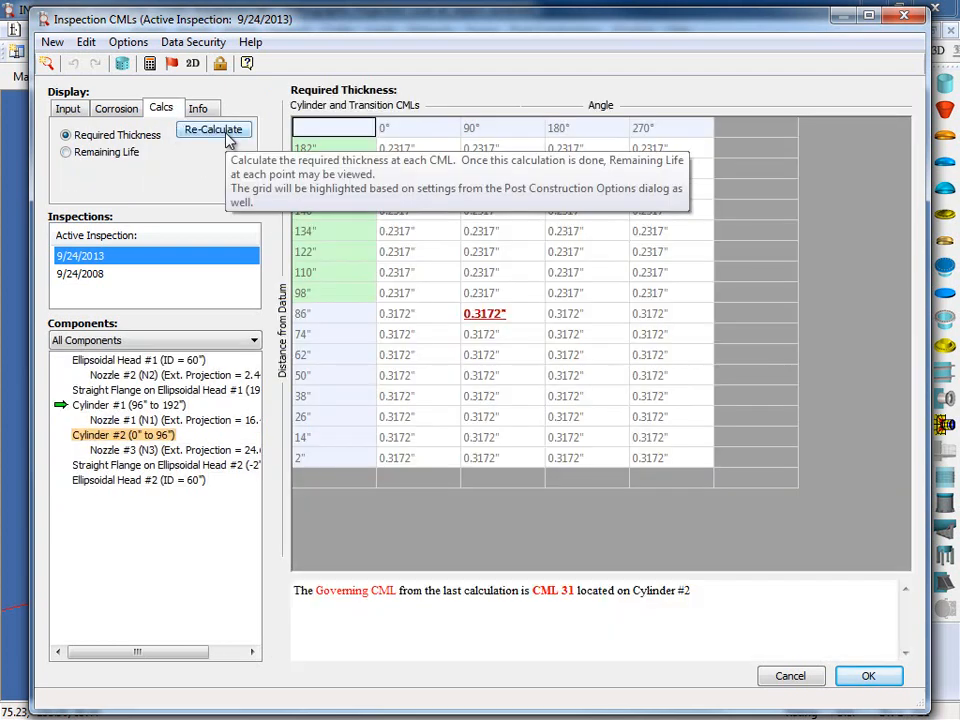
Re-calculate, giving required thicknesses of 0.1609"/0.1882" and 15.75 years governing remaining life.
{"action": "left_click", "coordinate": [213, 129]}
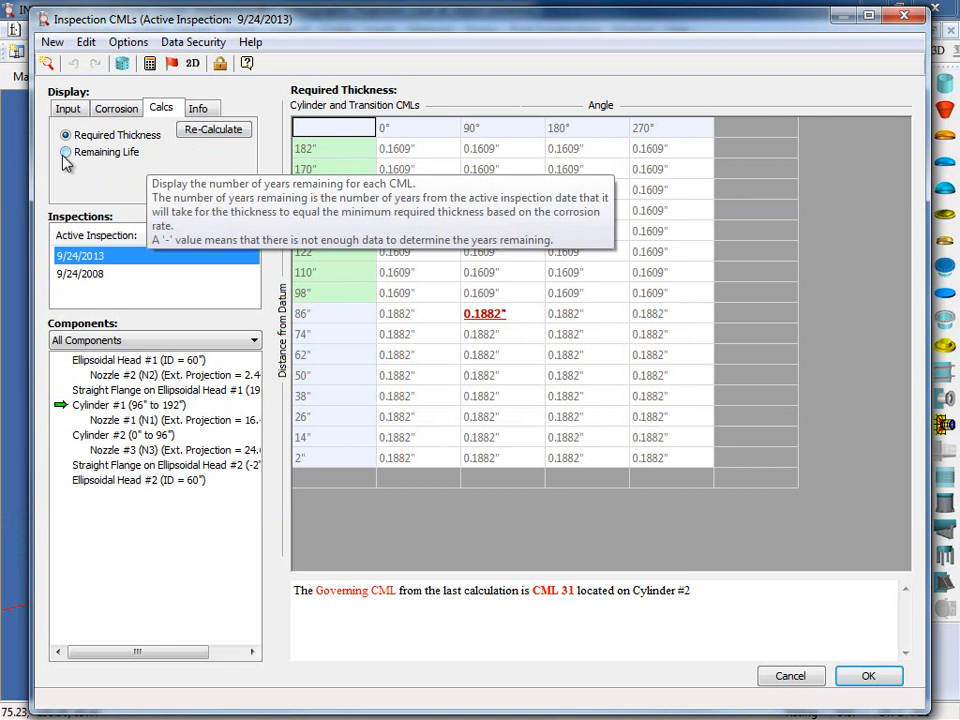
{"action": "left_click", "coordinate": [66, 151]}
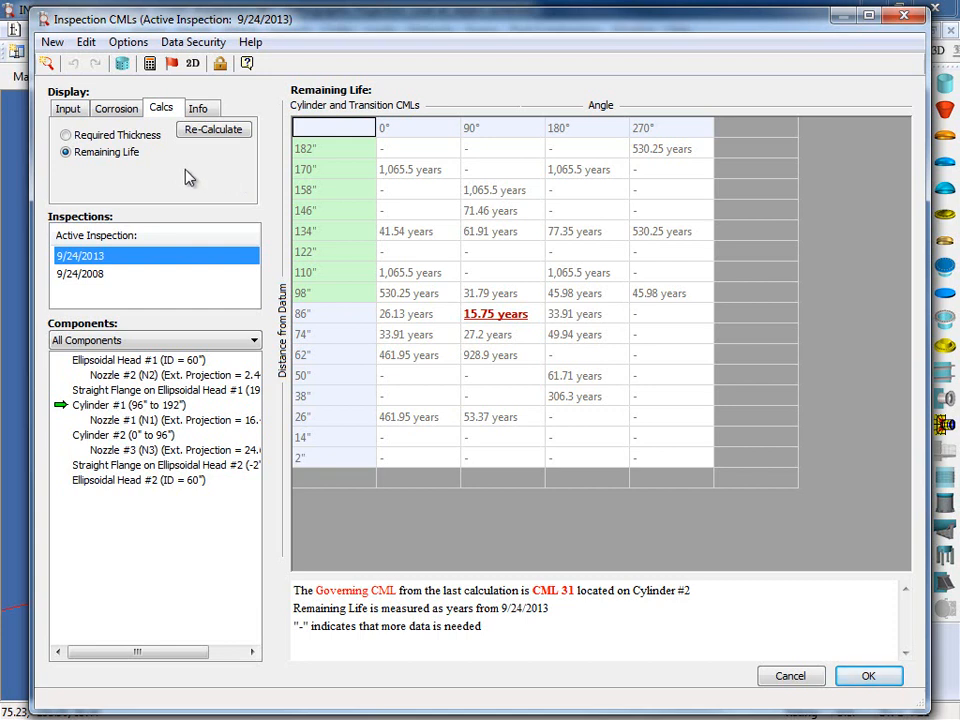
{"action": "left_click", "coordinate": [116, 107]}
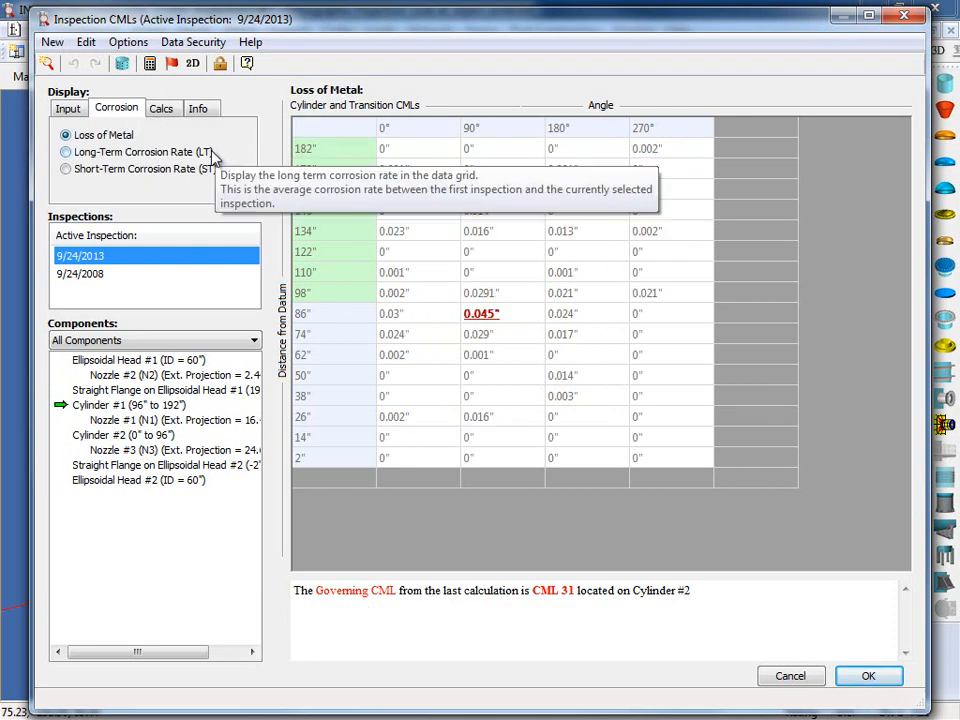
Show the long-term corrosion rates on the Corrosion results.
{"action": "left_click", "coordinate": [65, 168]}
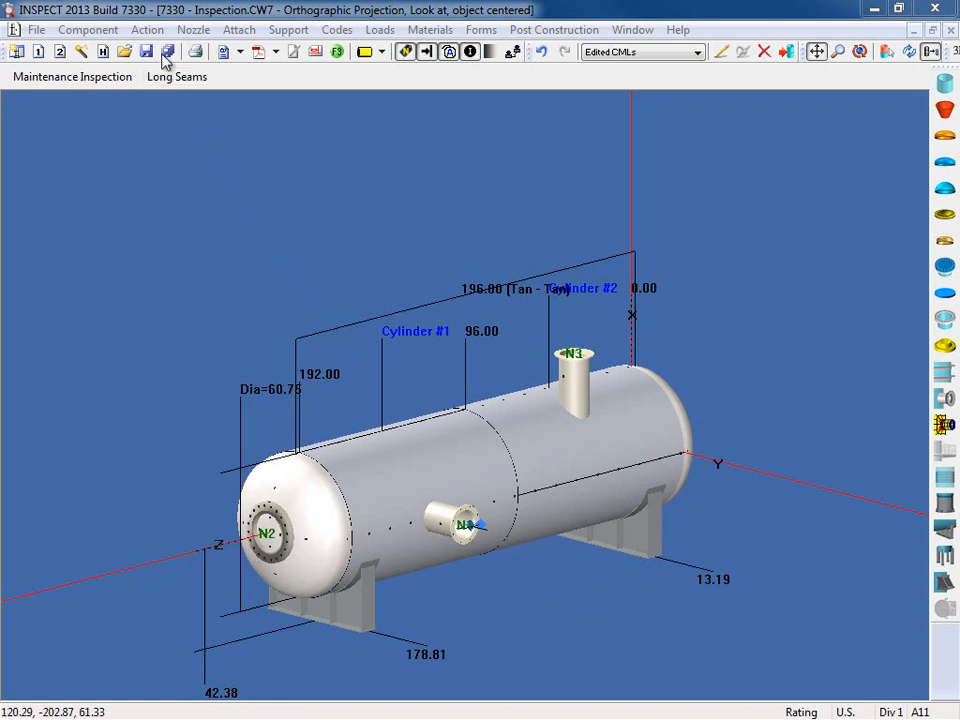
Run Action > Perform Code Calculations to generate the 92-page vessel report.
{"action": "left_click", "coordinate": [147, 29]}
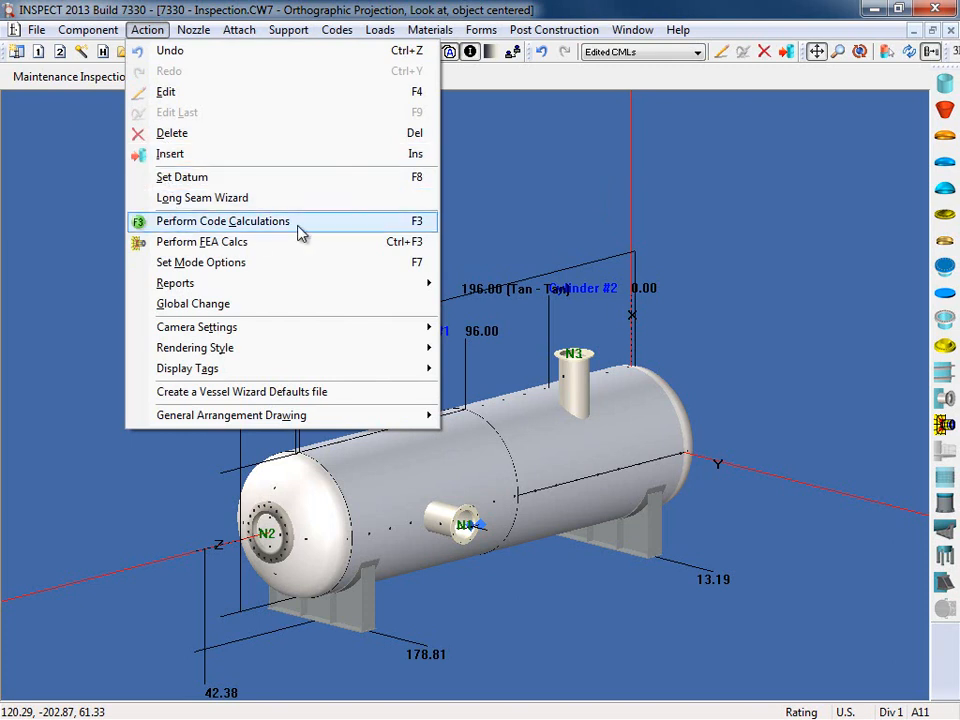
{"action": "left_click", "coordinate": [222, 221]}
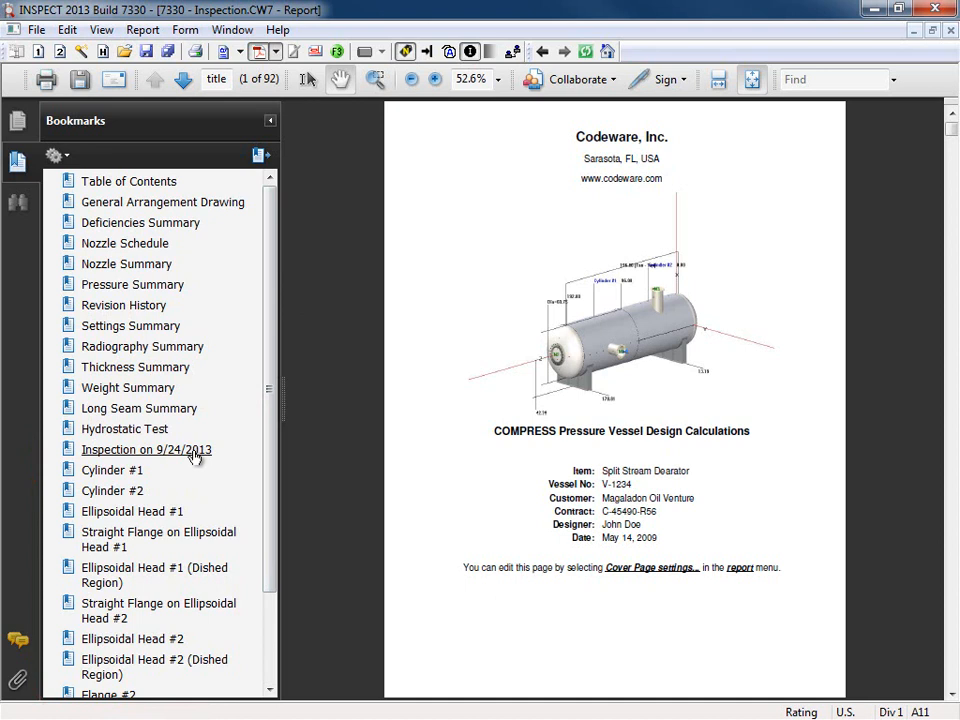
Jump to the 'Inspection on 9/24/2013' bookmark and scroll to the Remaining Life Calculation.
{"action": "left_click", "coordinate": [146, 449]}
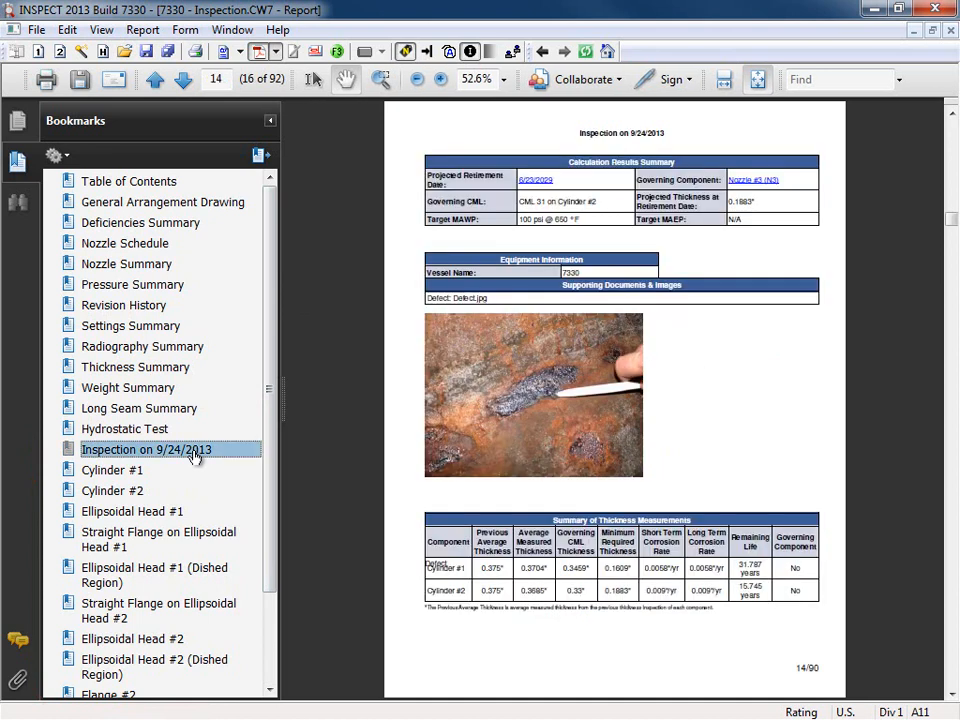
{"action": "mouse_move", "coordinate": [260, 456]}
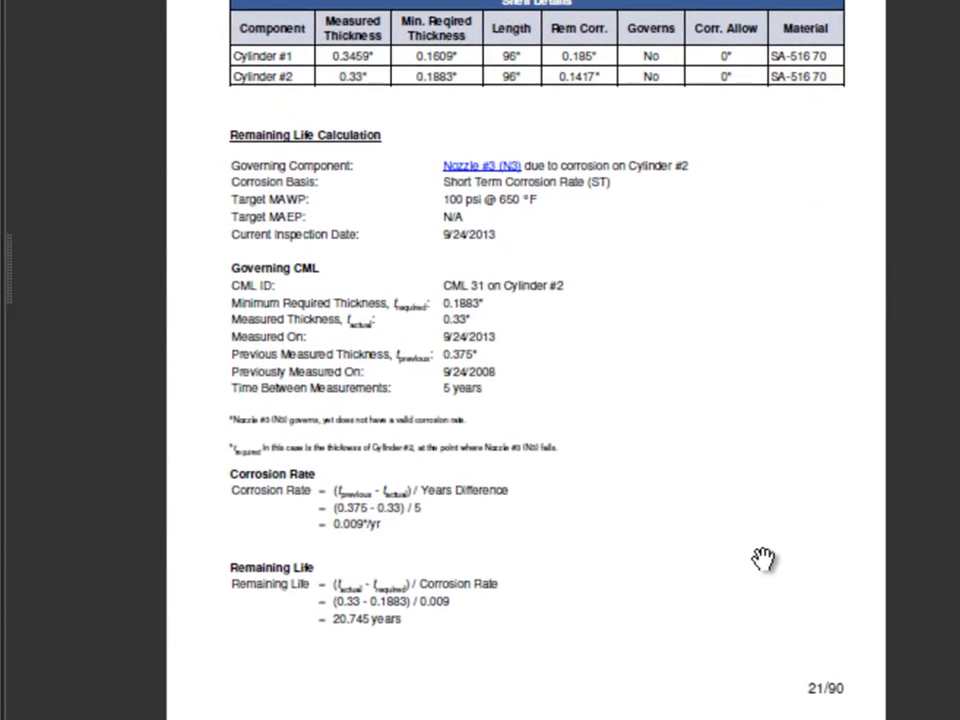
{"action": "scroll", "scroll_direction": "down", "scroll_amount": 3}
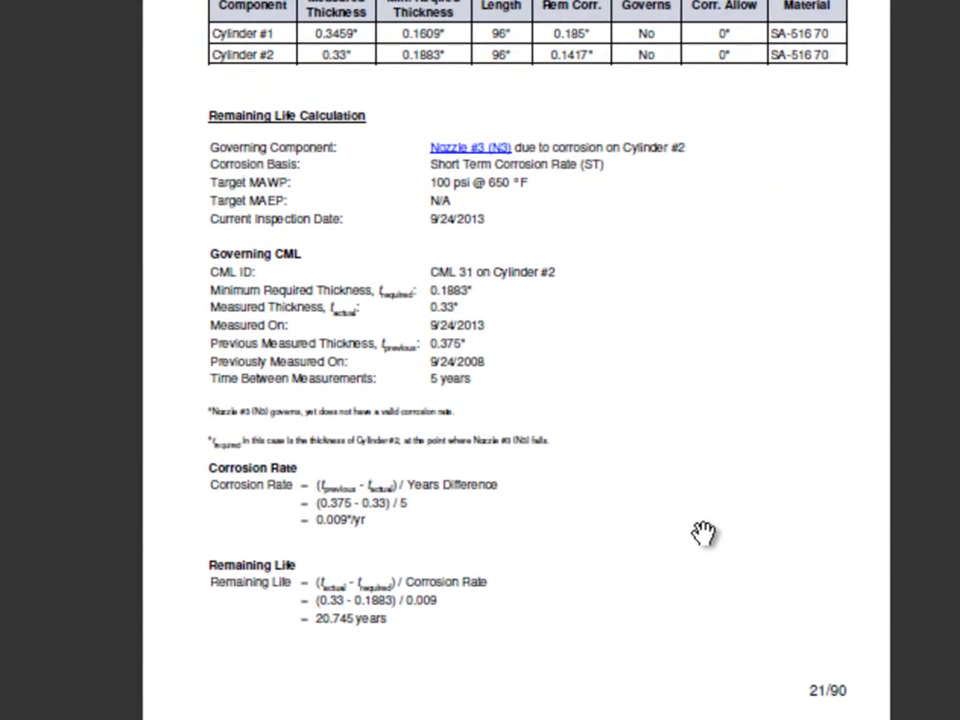